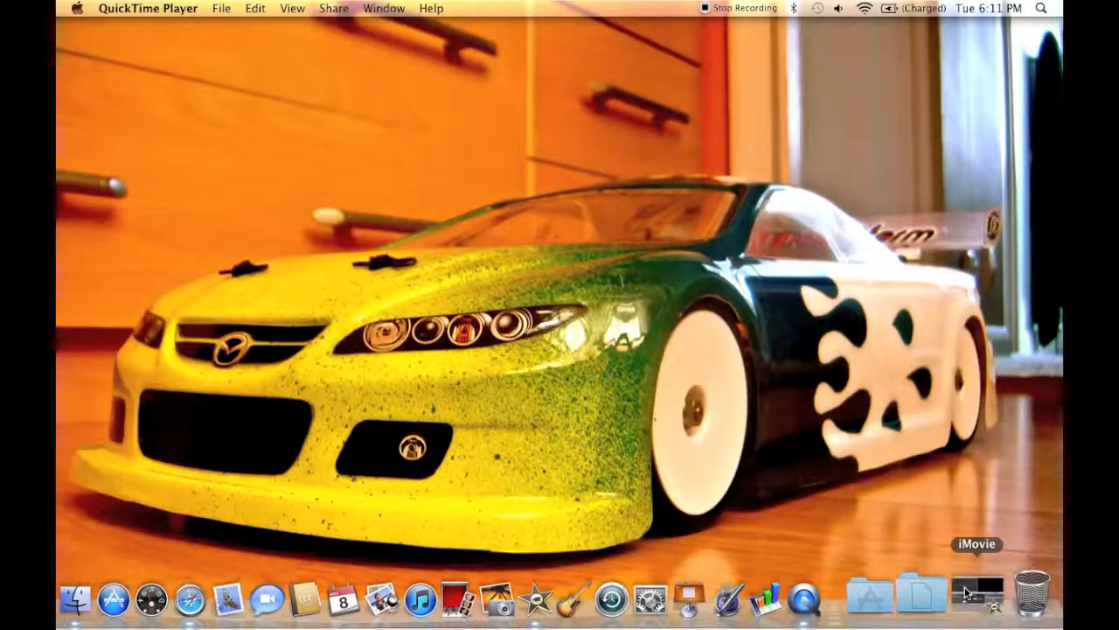
Step: Launch iMovie and hide the Music and Sound Effects list, showing New Project 2 with the Imports clips
{"action": "left_click", "coordinate": [977, 599]}
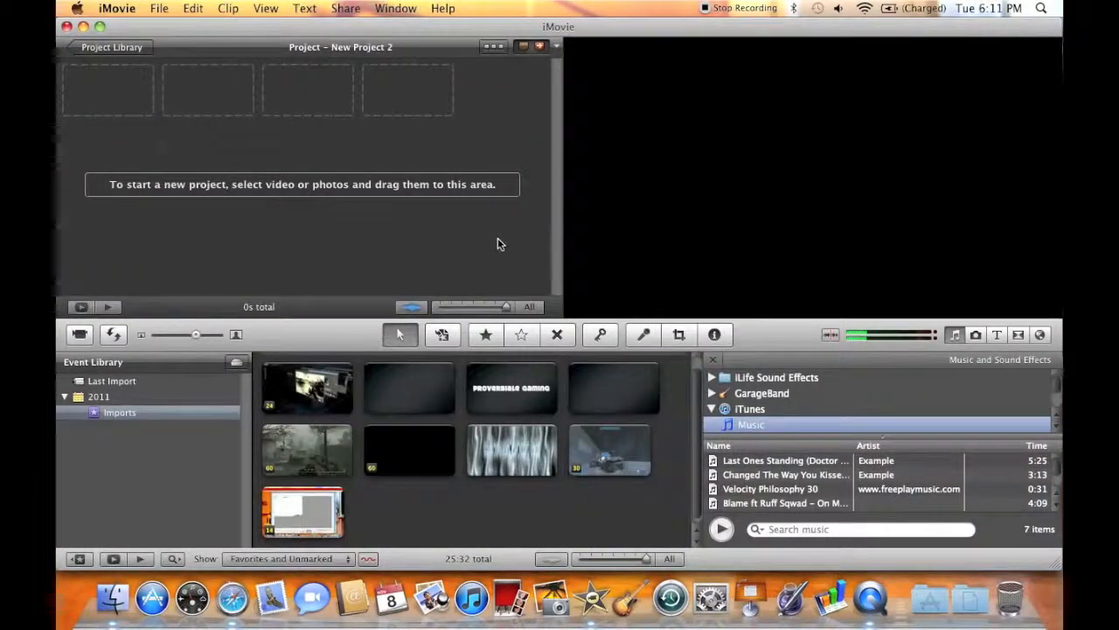
{"action": "left_click", "coordinate": [713, 358]}
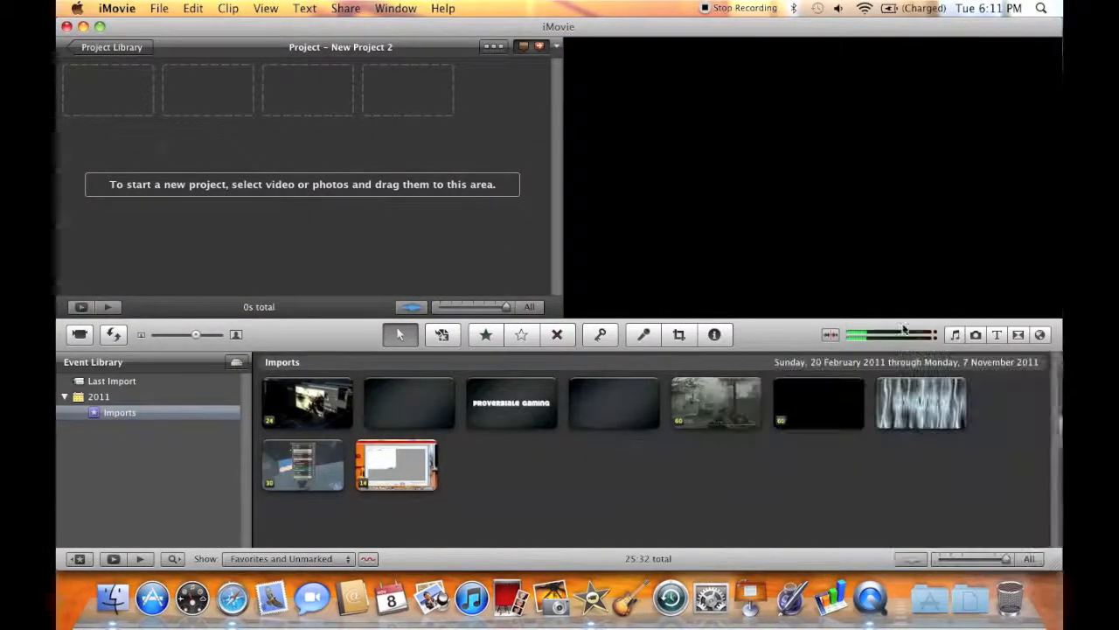
{"action": "mouse_move", "coordinate": [511, 182]}
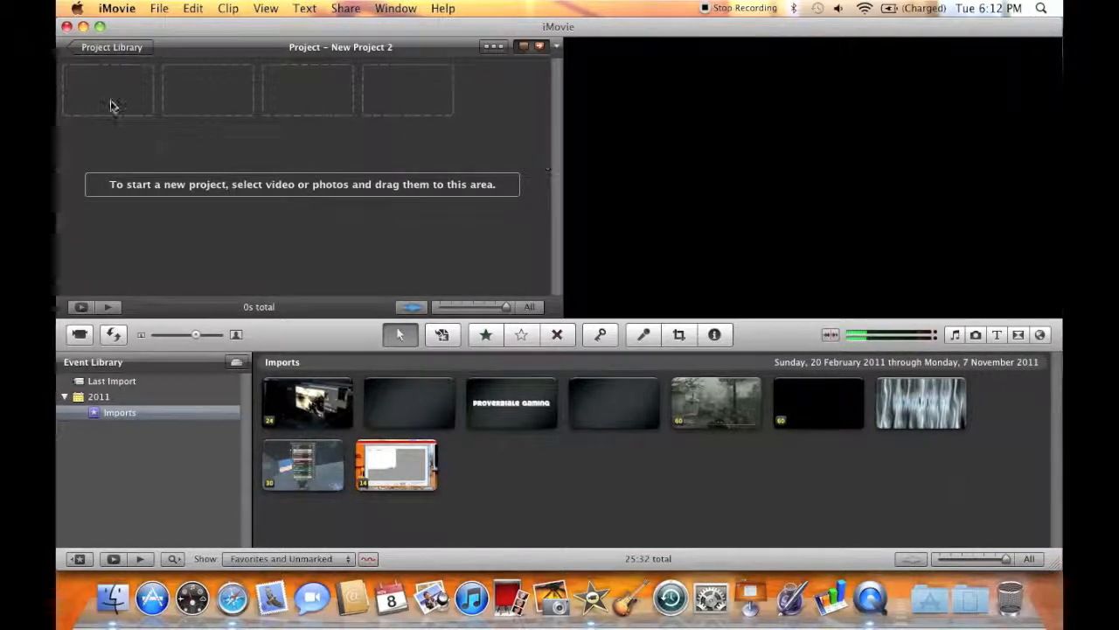
{"action": "mouse_move", "coordinate": [313, 81]}
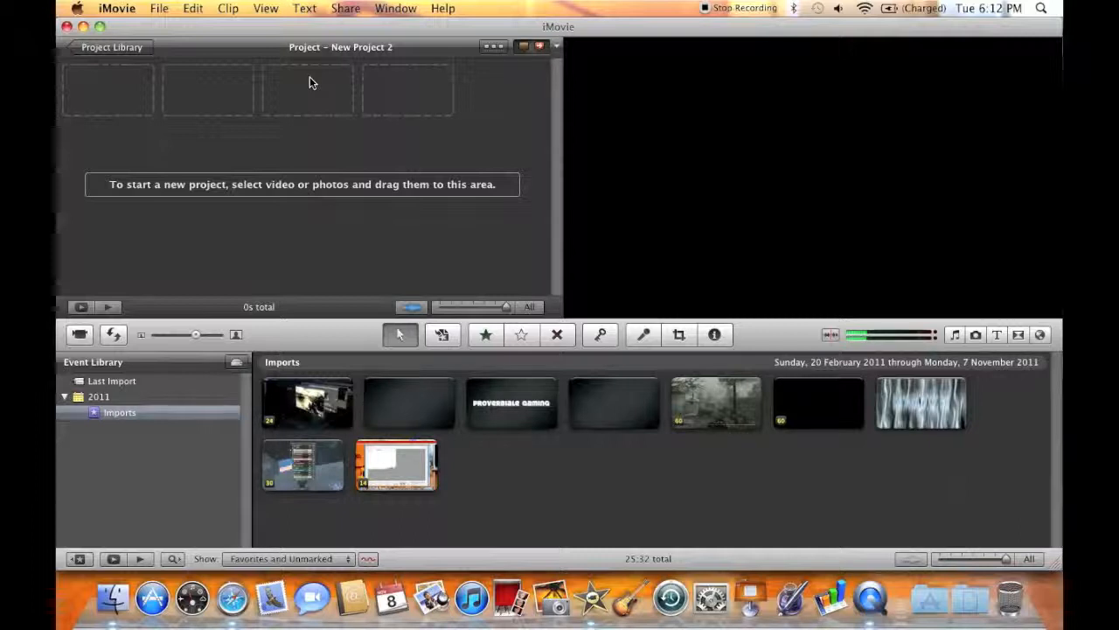
{"action": "mouse_move", "coordinate": [840, 345]}
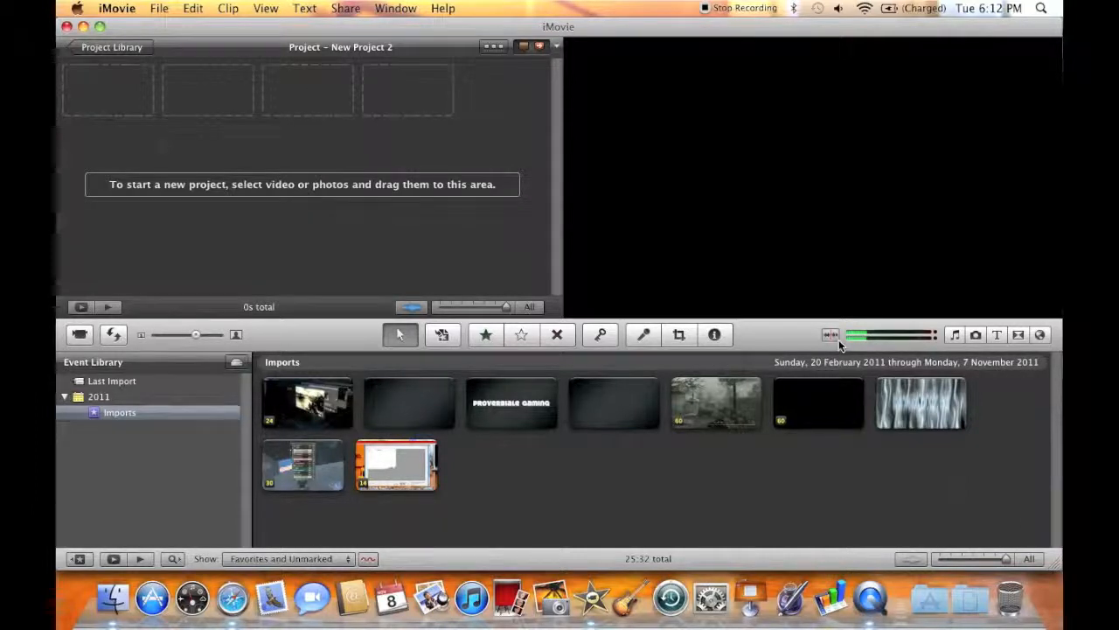
{"action": "mouse_move", "coordinate": [831, 335]}
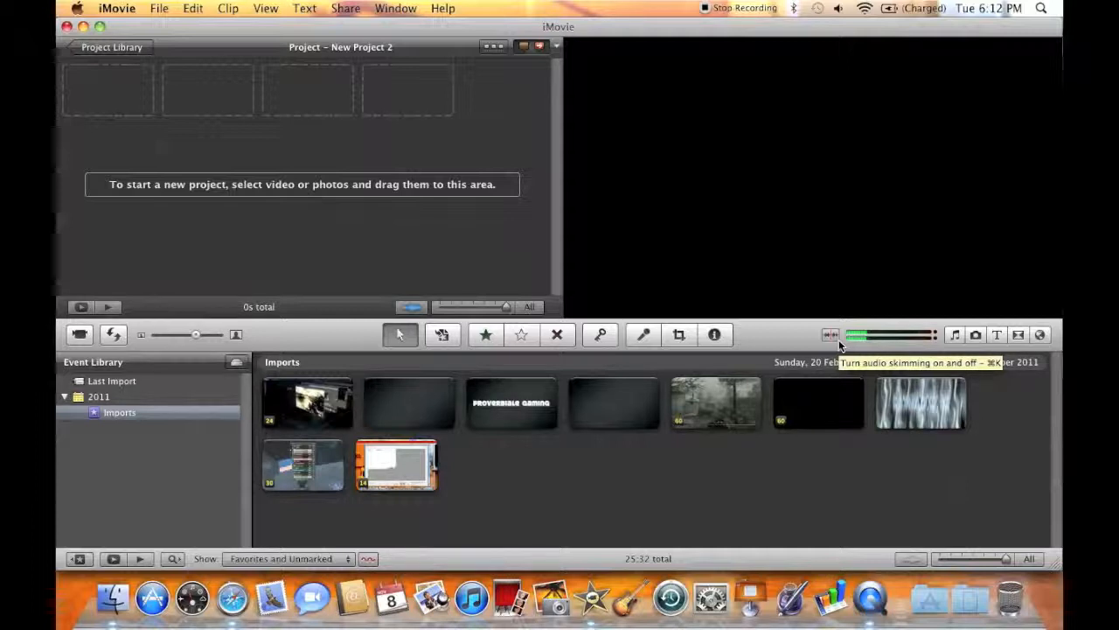
{"action": "mouse_move", "coordinate": [429, 121]}
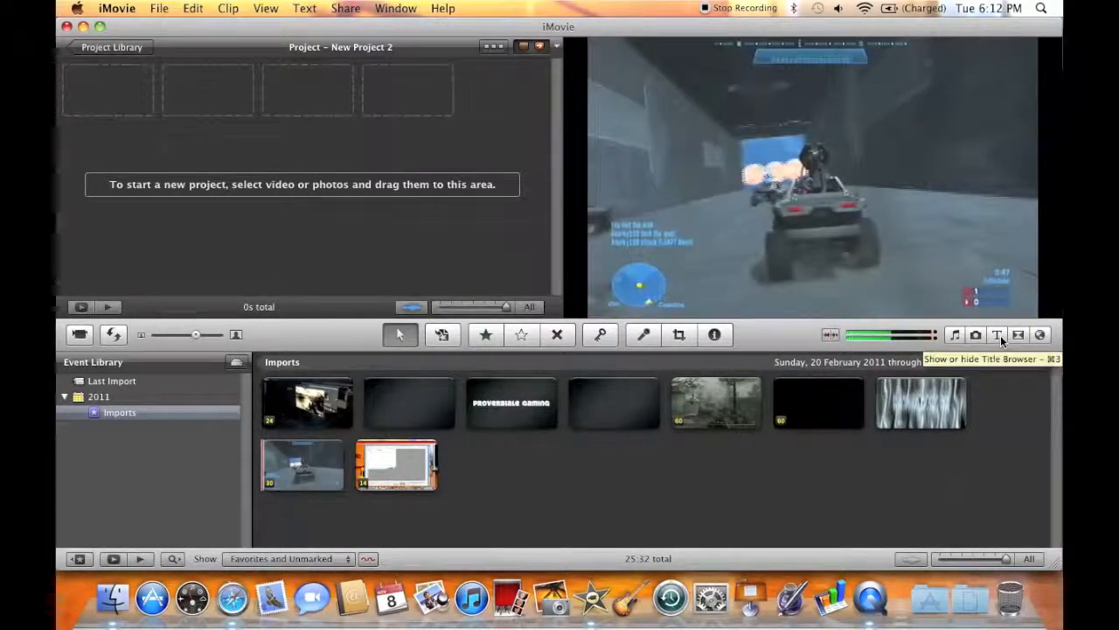
Step: Add a Lens Flare title reading 'ProverbialeGaming' at the start of the project
{"action": "left_click", "coordinate": [1000, 335]}
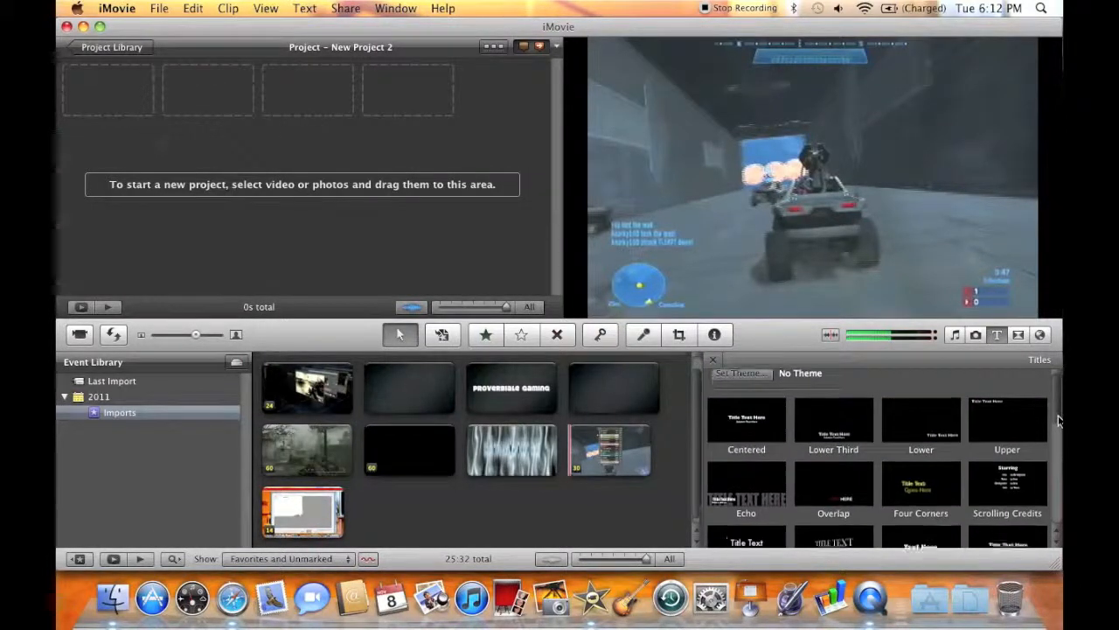
{"action": "scroll", "scroll_direction": "down", "scroll_amount": 3}
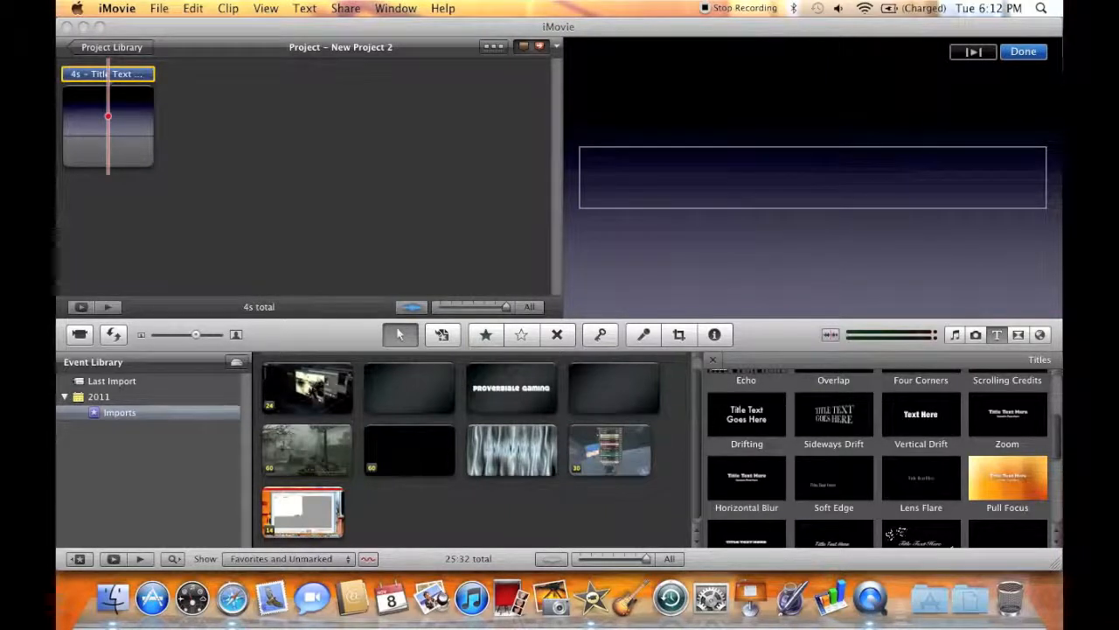
{"action": "type", "text": "ProverbialeGaming"}
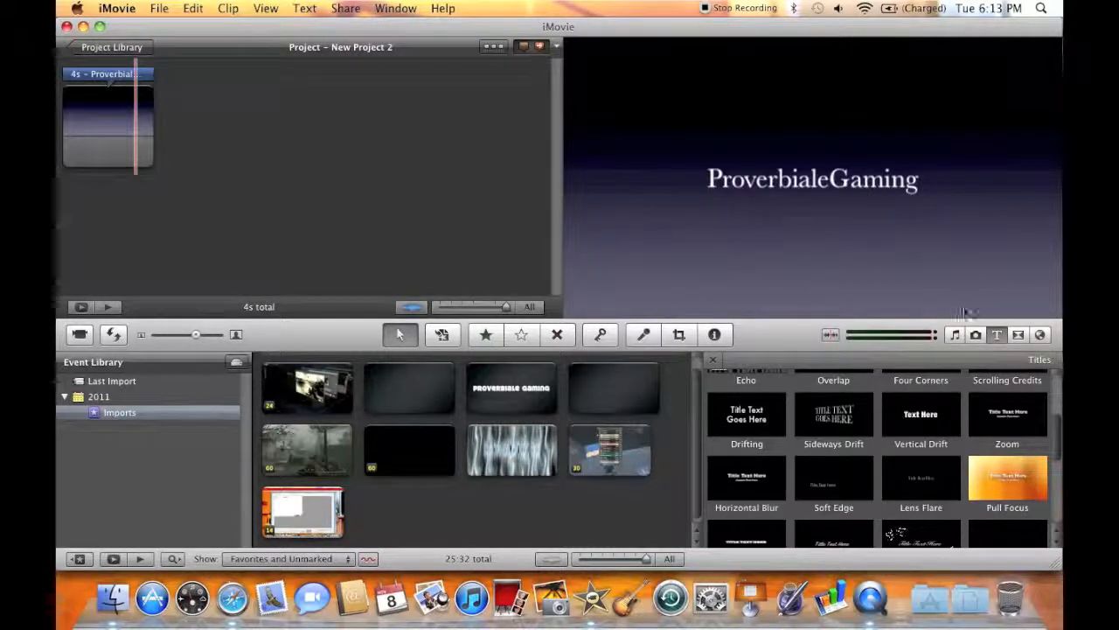
{"action": "mouse_move", "coordinate": [934, 335]}
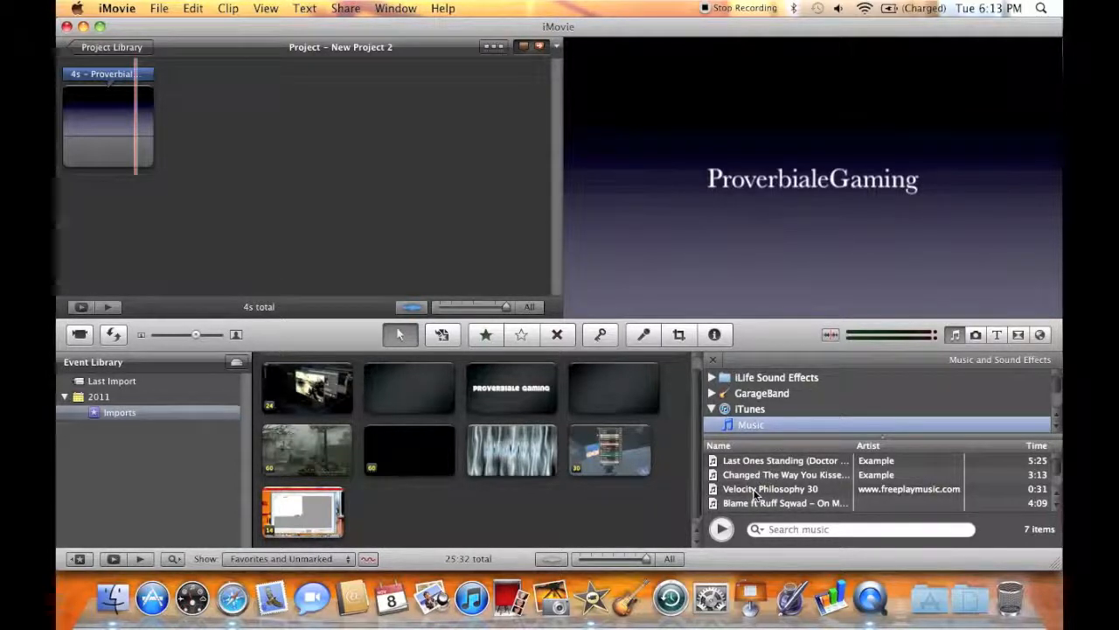
Step: Drag the Velocity Philosophy 30 song under the title clip as background music
{"action": "left_click_drag", "start_coordinate": [769, 488], "coordinate": [306, 206]}
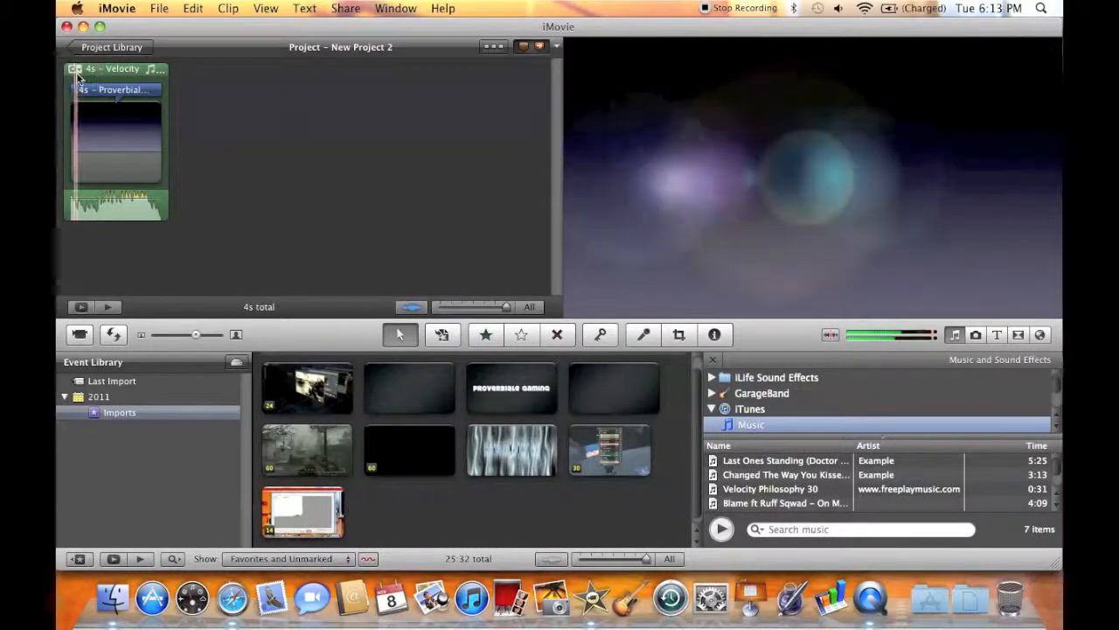
{"action": "left_click", "coordinate": [73, 71]}
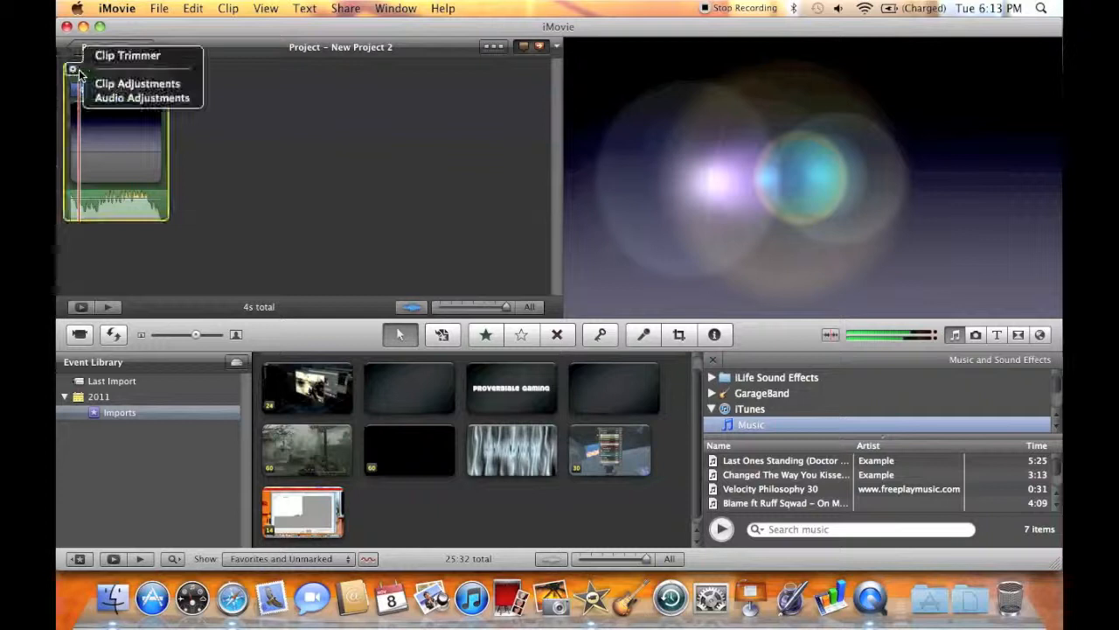
{"action": "mouse_move", "coordinate": [128, 56]}
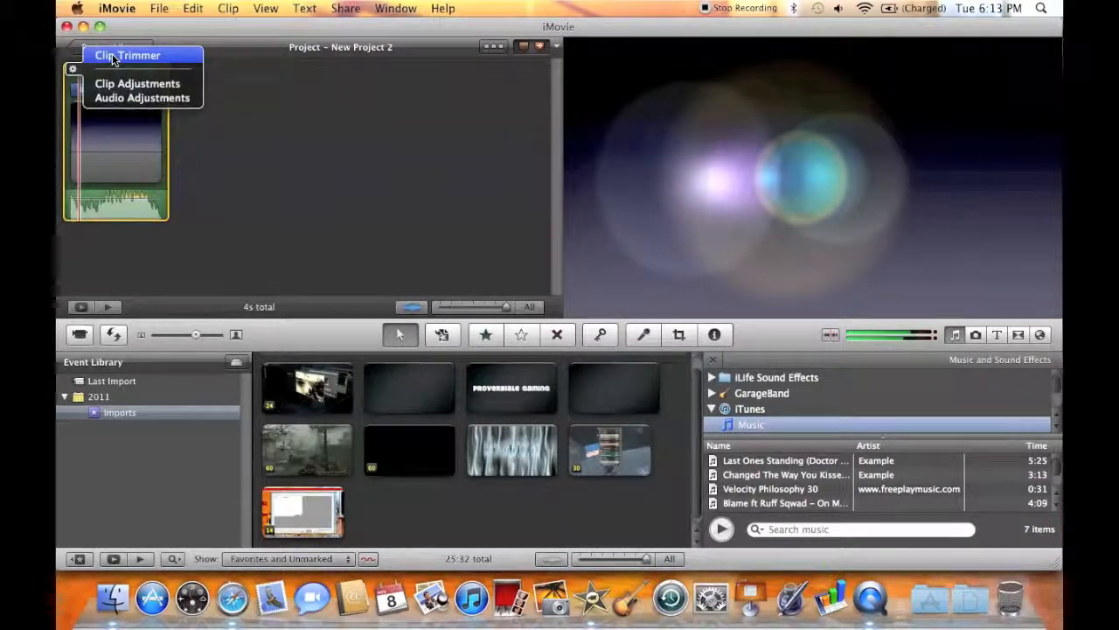
{"action": "left_click", "coordinate": [128, 55]}
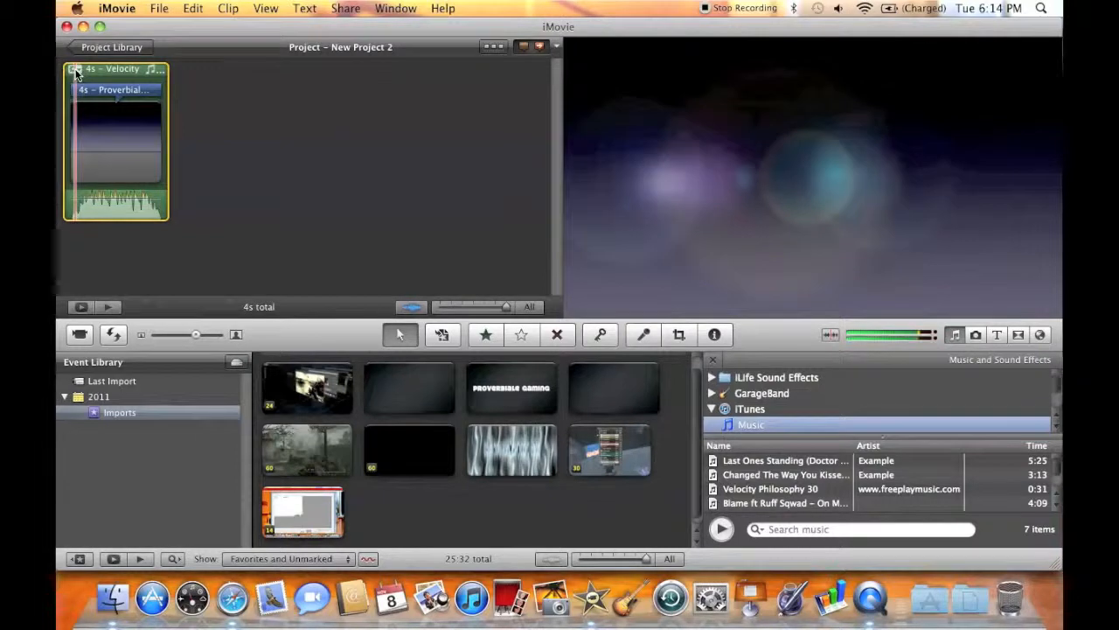
Step: Open the music clip's audio adjustments and try volumes up to 500% before returning to 100%
{"action": "left_click", "coordinate": [74, 70]}
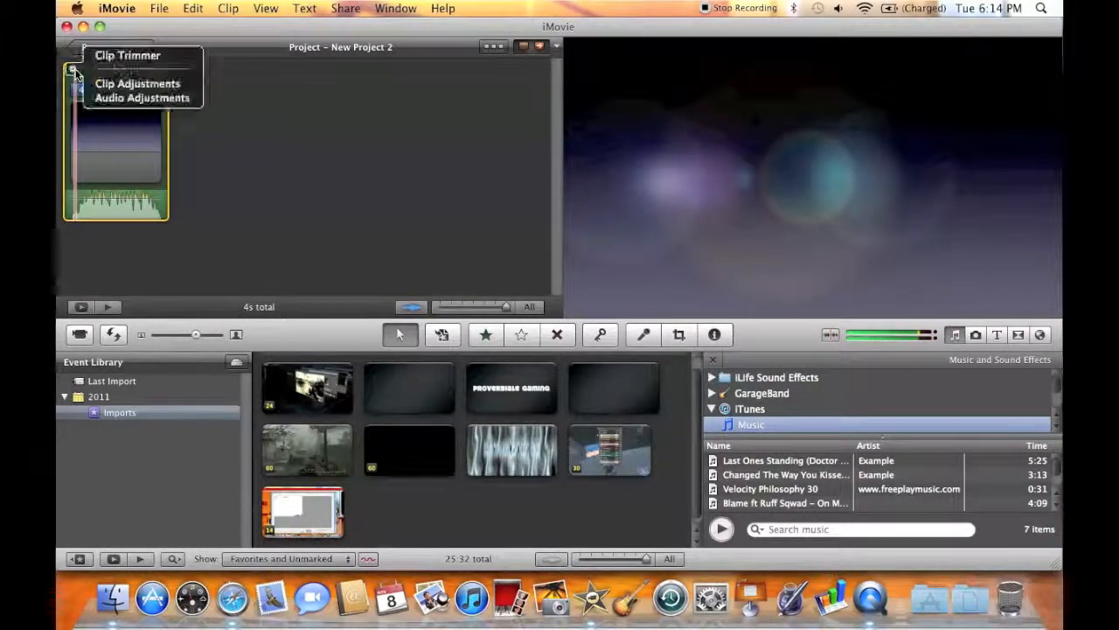
{"action": "mouse_move", "coordinate": [141, 97]}
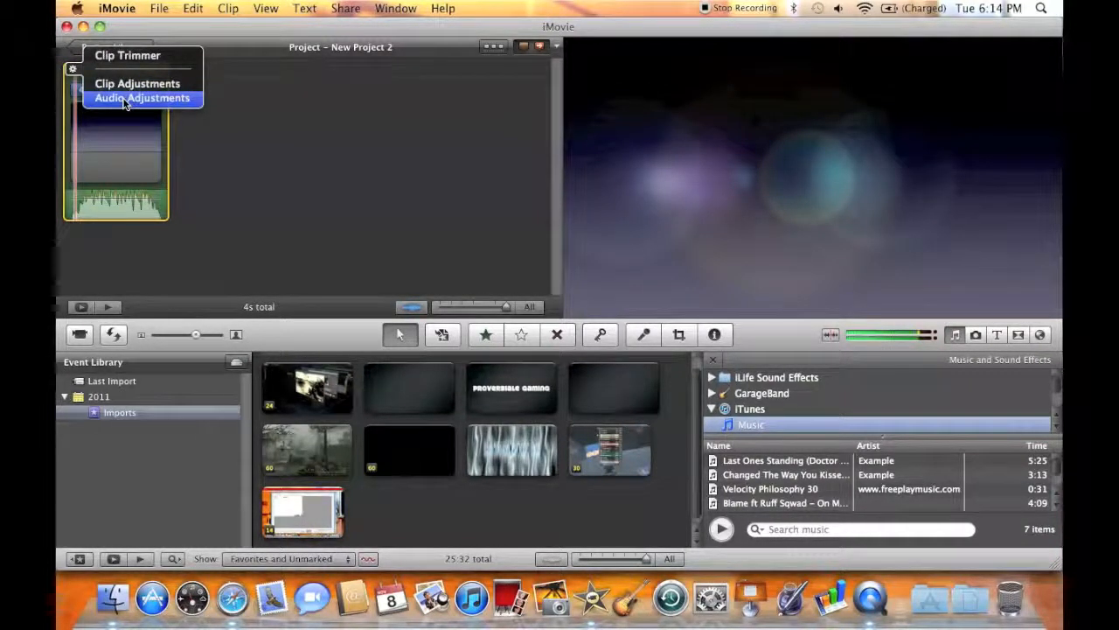
{"action": "left_click", "coordinate": [142, 98]}
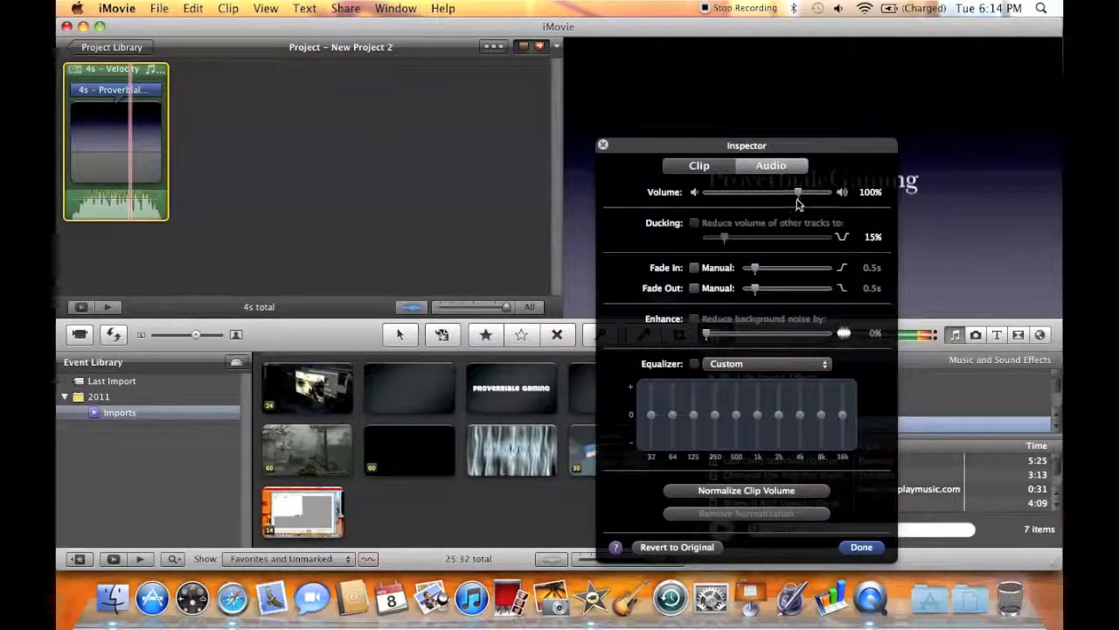
{"action": "left_click_drag", "start_coordinate": [797, 191], "coordinate": [821, 191]}
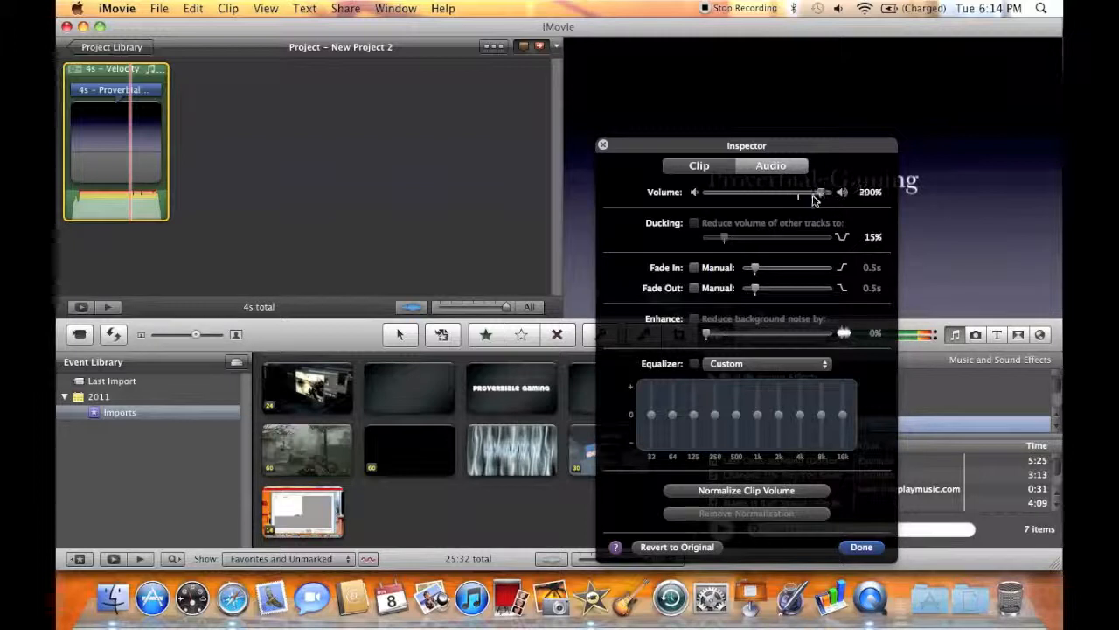
{"action": "left_click_drag", "start_coordinate": [795, 192], "coordinate": [829, 192]}
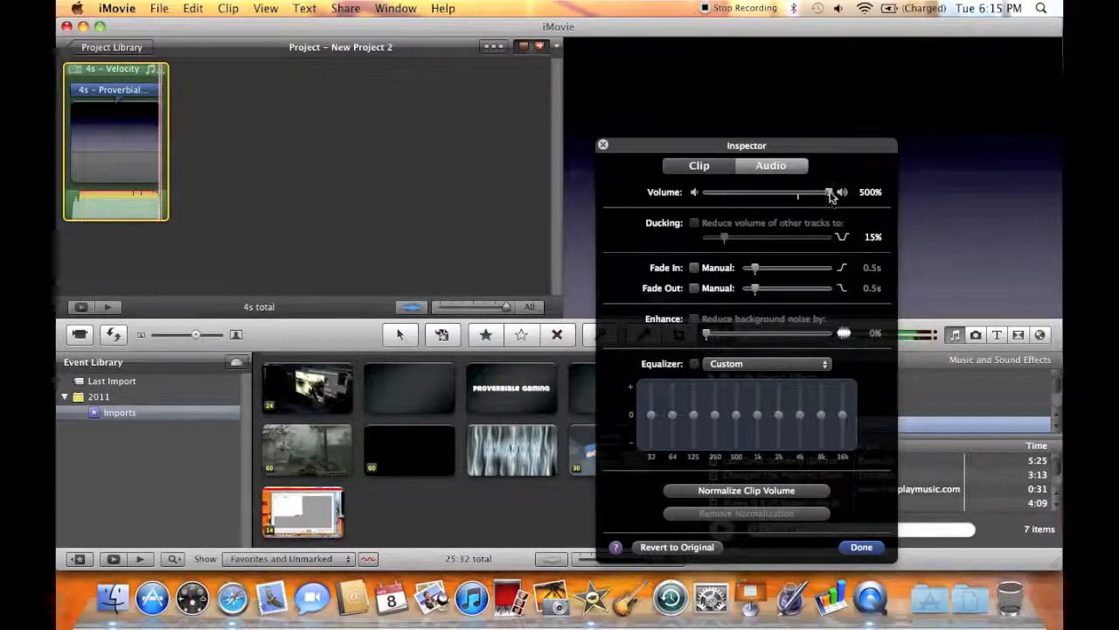
{"action": "left_click_drag", "start_coordinate": [829, 192], "coordinate": [818, 191]}
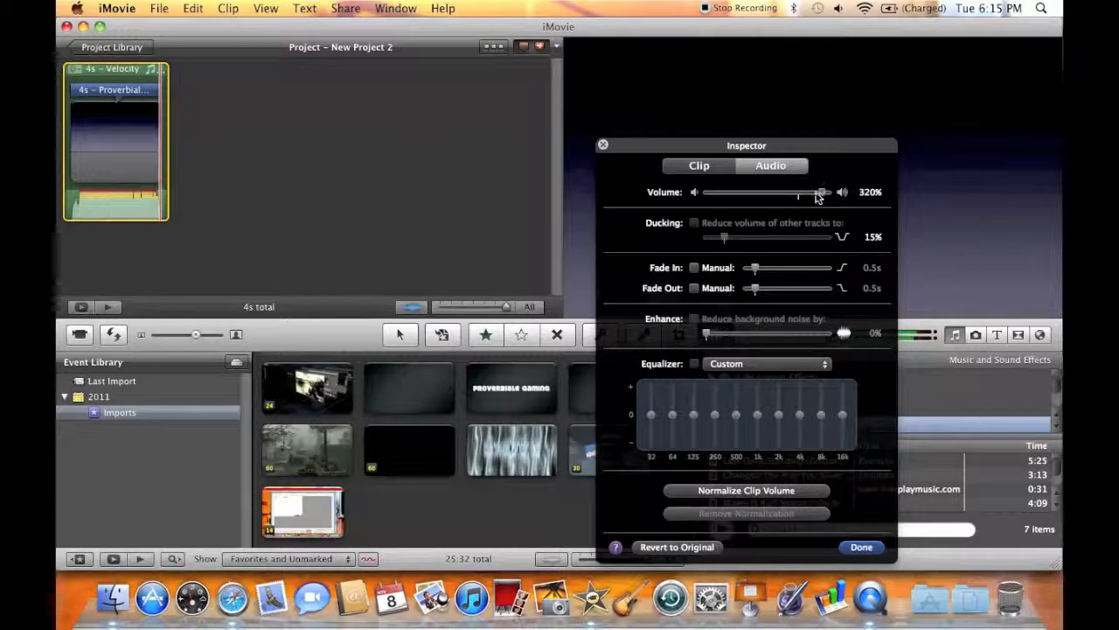
{"action": "left_click_drag", "start_coordinate": [822, 192], "coordinate": [795, 191]}
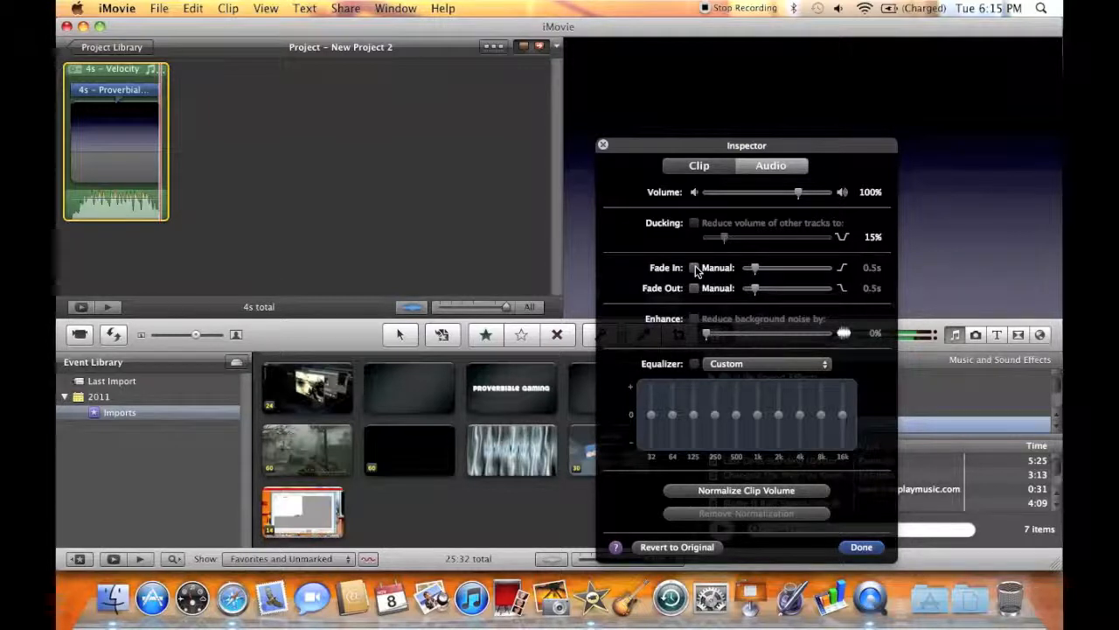
Step: Enable a manual fade-in on the music clip and set it to 0.5 seconds
{"action": "left_click", "coordinate": [695, 268]}
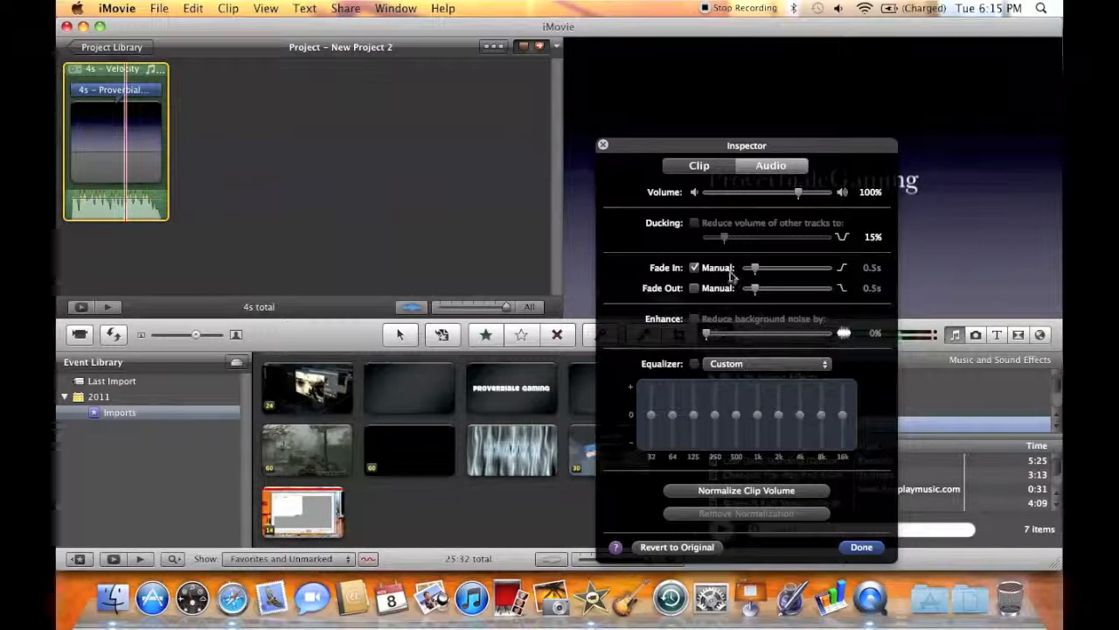
{"action": "left_click", "coordinate": [695, 268]}
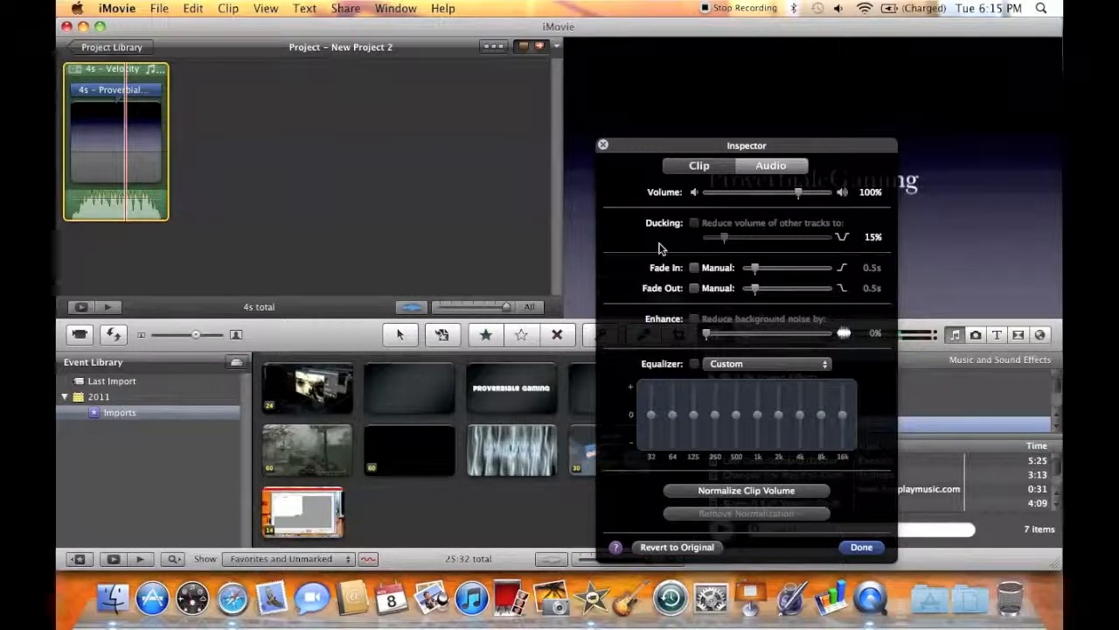
{"action": "left_click", "coordinate": [694, 268]}
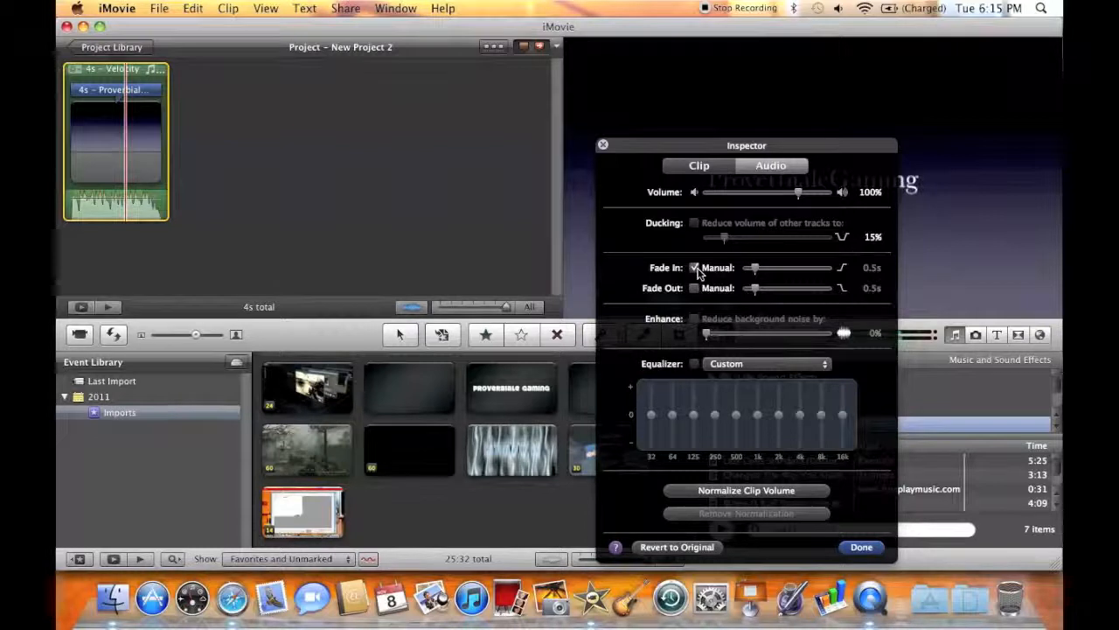
{"action": "left_click", "coordinate": [695, 268]}
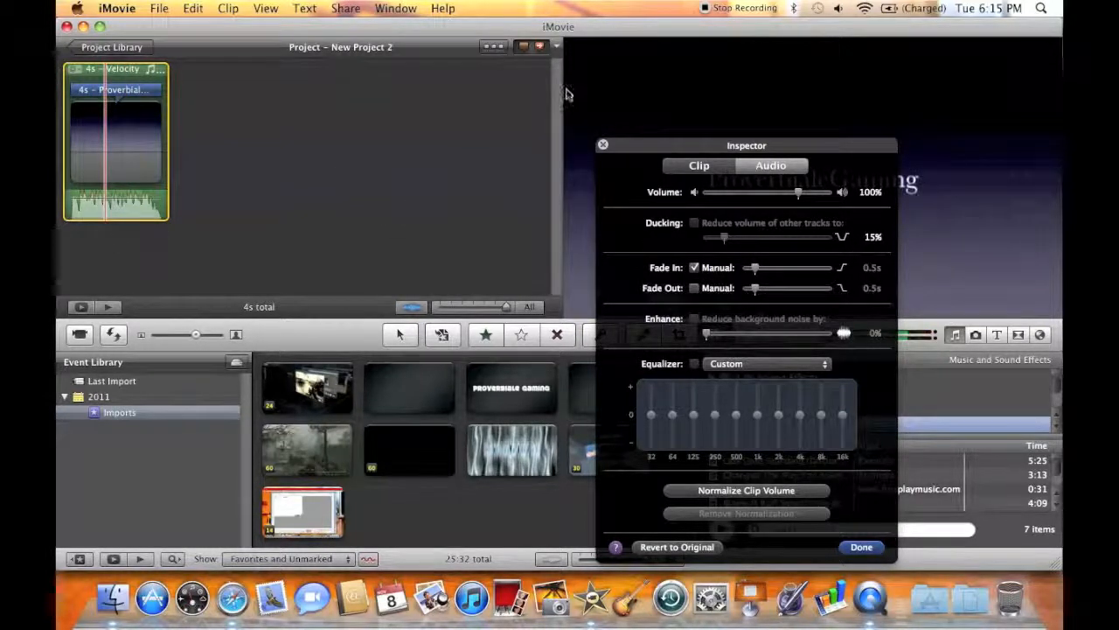
{"action": "left_click", "coordinate": [861, 547]}
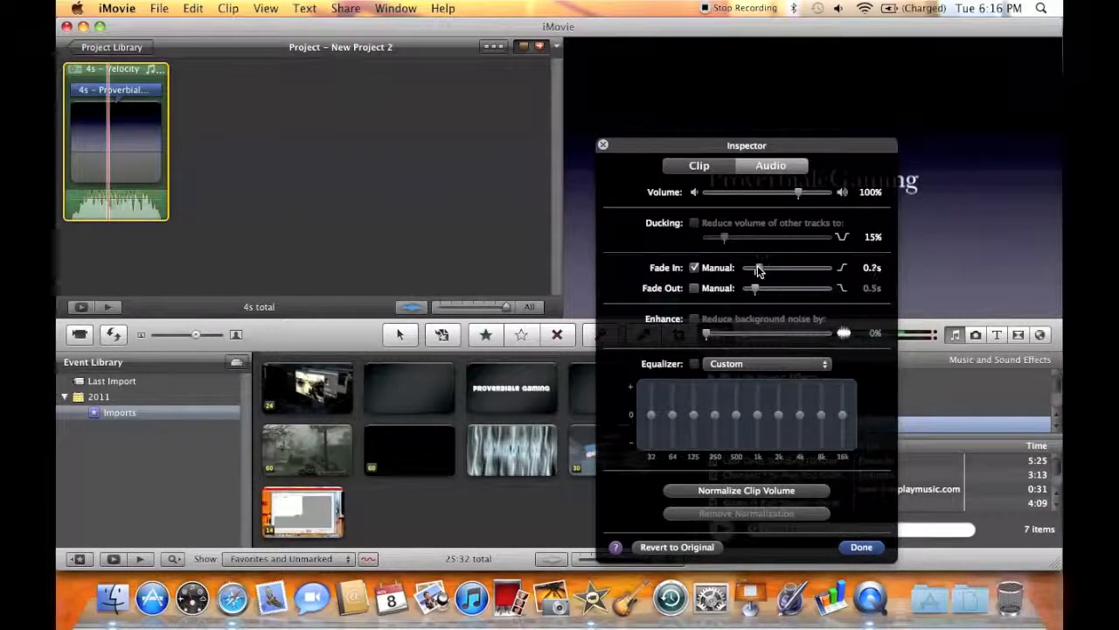
{"action": "left_click_drag", "start_coordinate": [758, 267], "coordinate": [799, 268]}
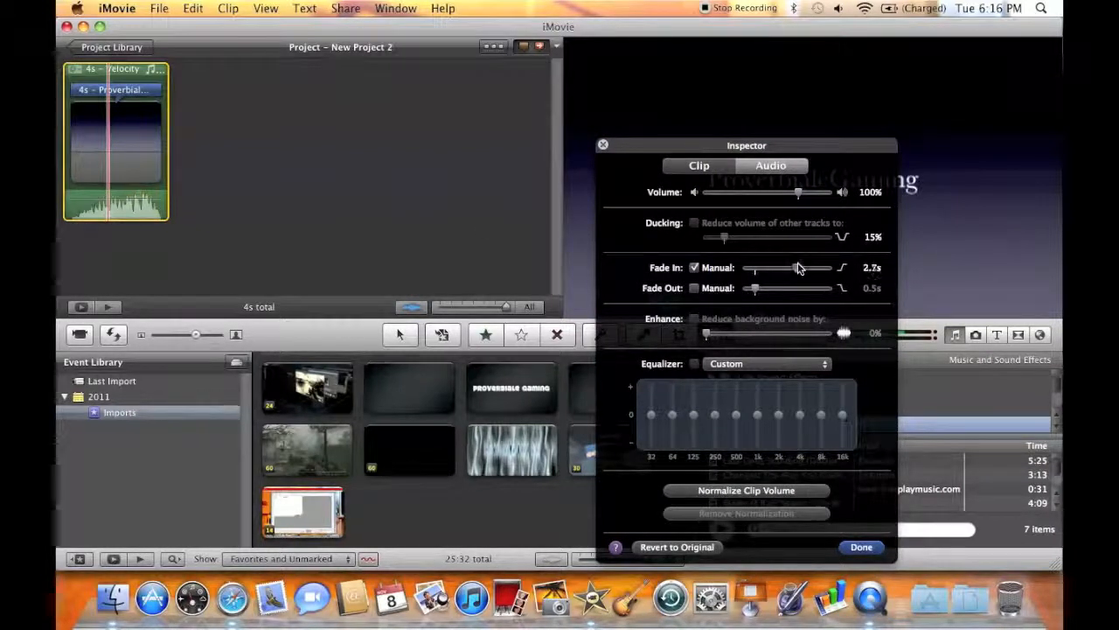
{"action": "left_click_drag", "start_coordinate": [799, 267], "coordinate": [777, 267]}
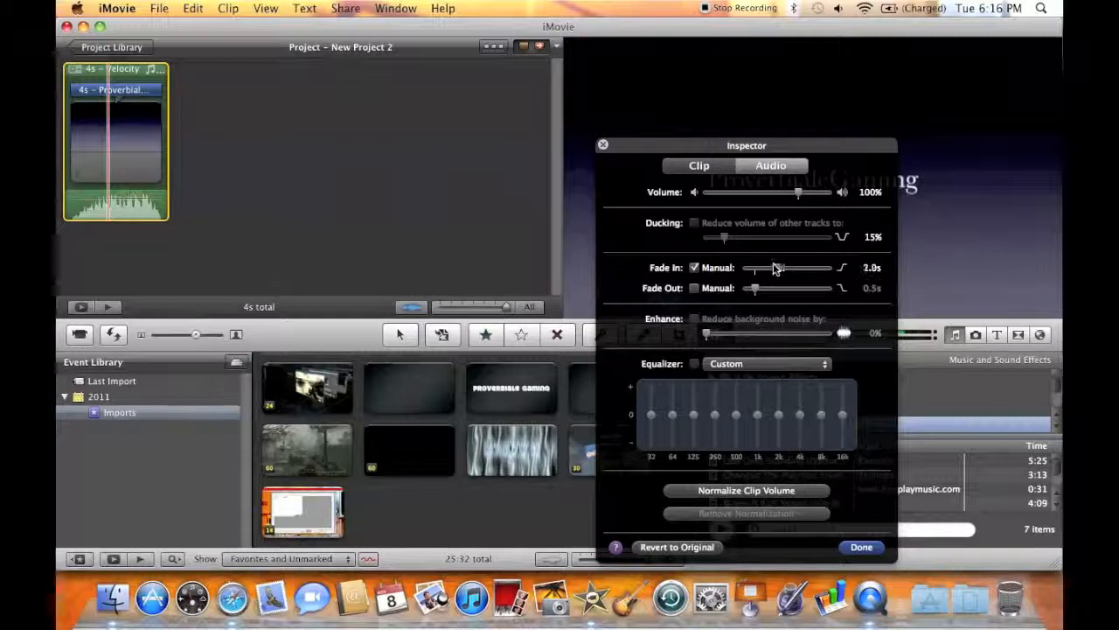
{"action": "left_click_drag", "start_coordinate": [776, 268], "coordinate": [767, 268]}
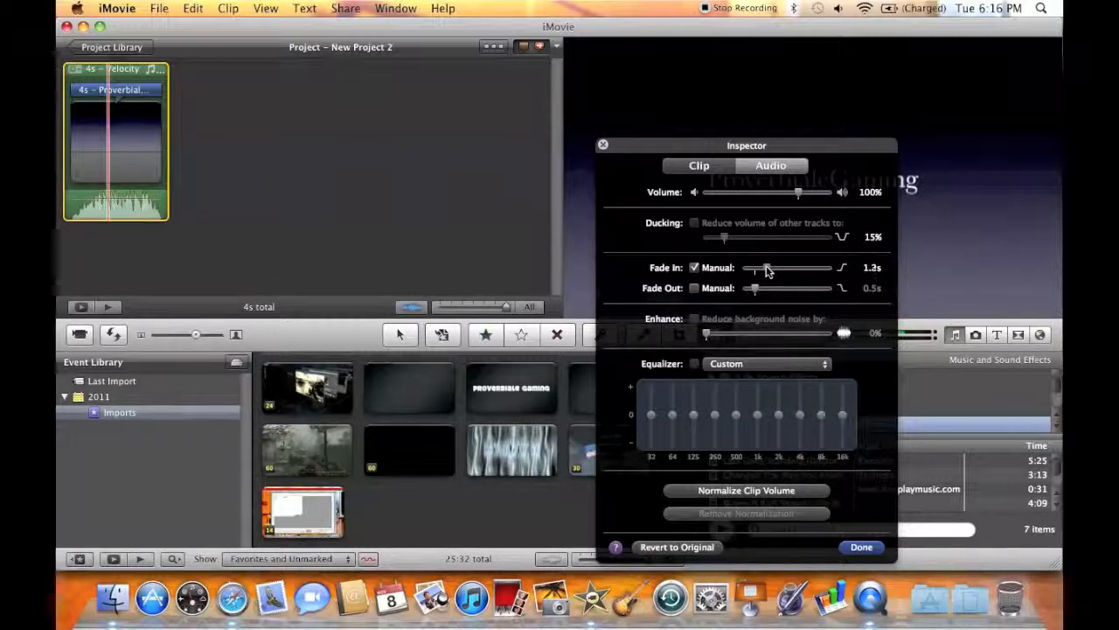
{"action": "left_click_drag", "start_coordinate": [767, 267], "coordinate": [761, 267]}
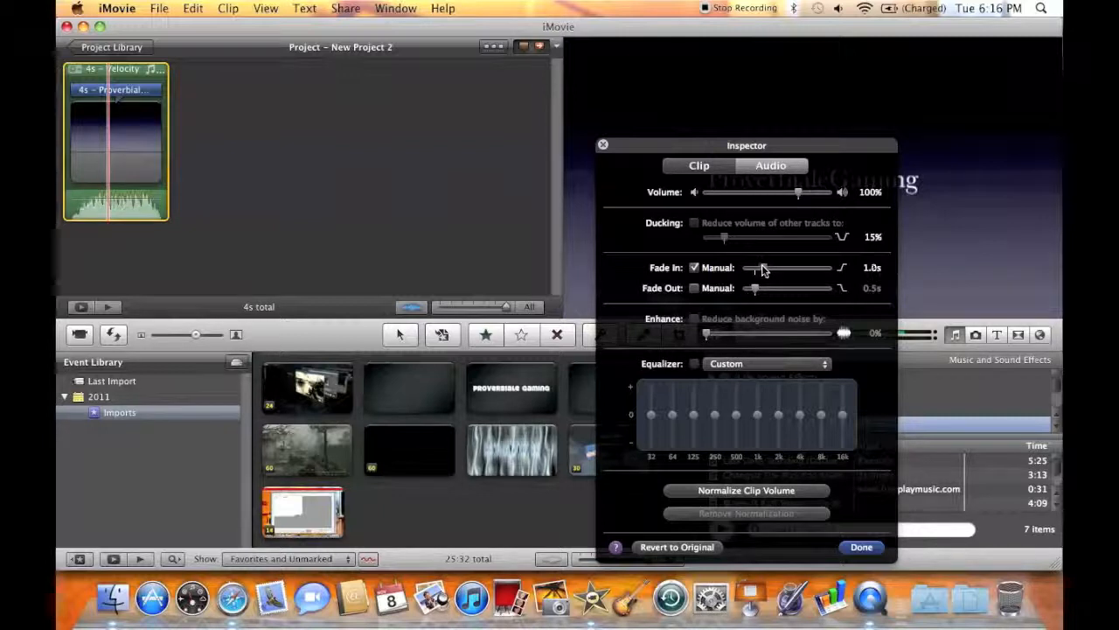
{"action": "left_click_drag", "start_coordinate": [761, 267], "coordinate": [751, 267]}
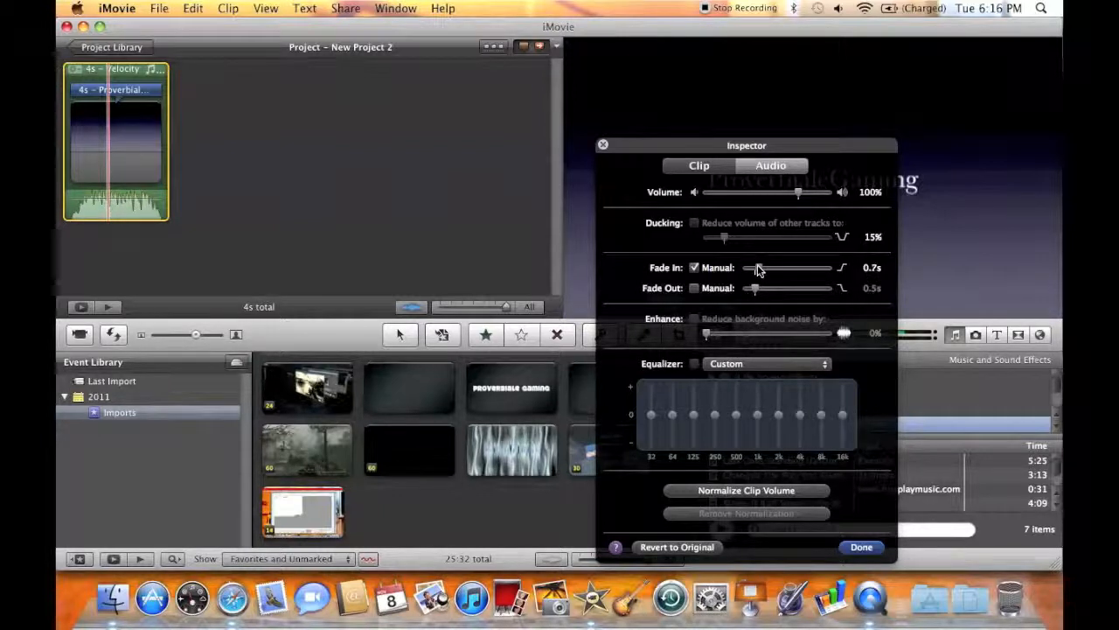
{"action": "left_click_drag", "start_coordinate": [776, 267], "coordinate": [750, 266]}
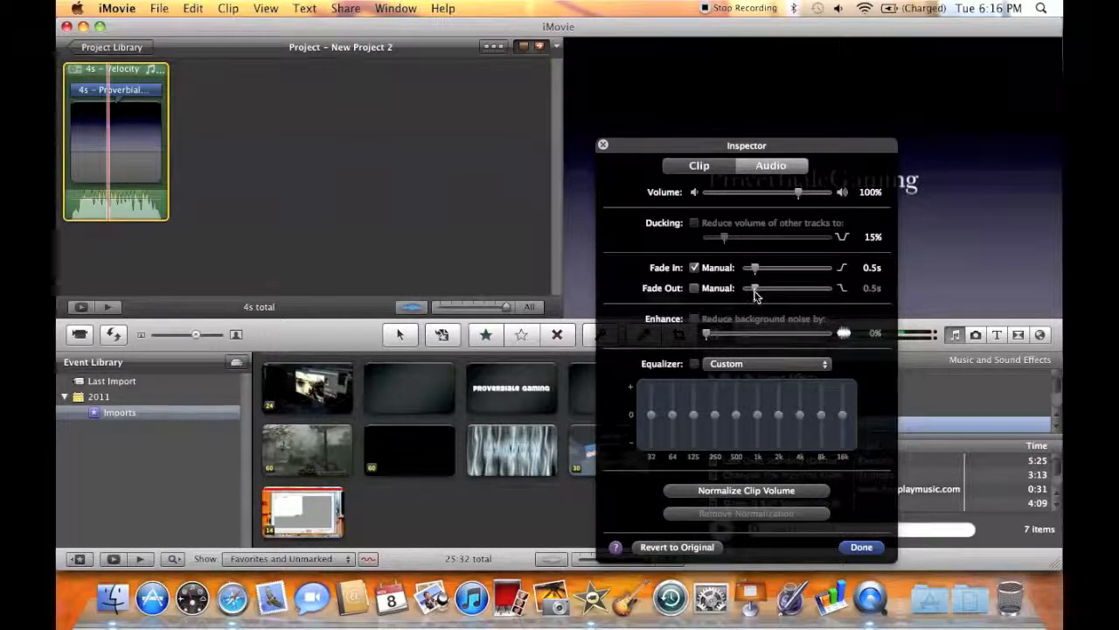
Step: Turn on a manual fade-out and set it to 0.5 seconds
{"action": "left_click_drag", "start_coordinate": [753, 289], "coordinate": [770, 288]}
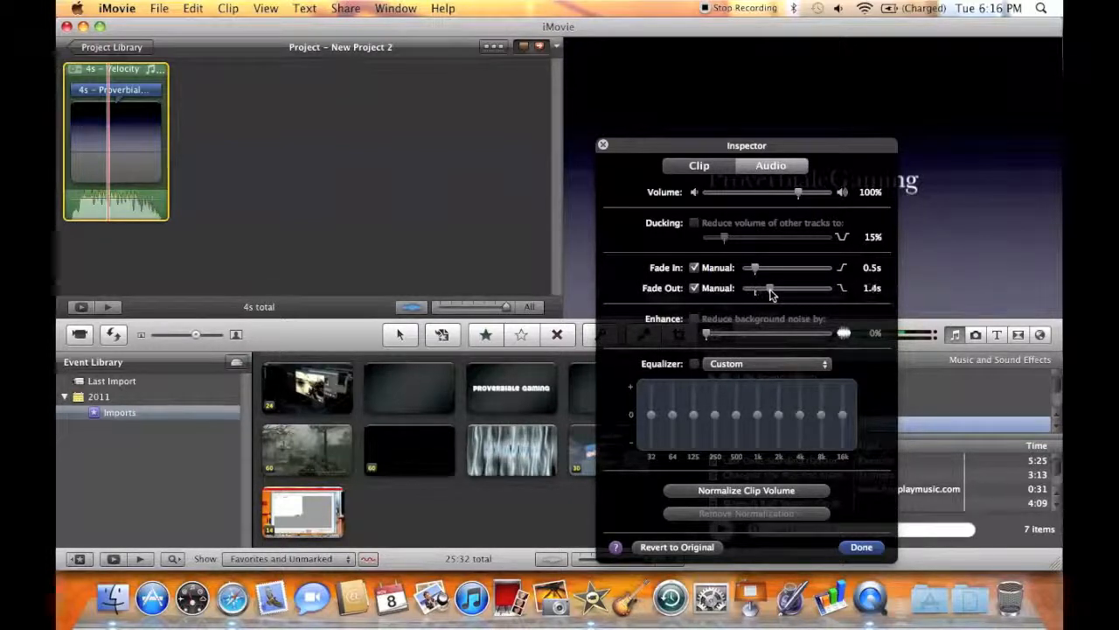
{"action": "left_click_drag", "start_coordinate": [771, 288], "coordinate": [768, 288]}
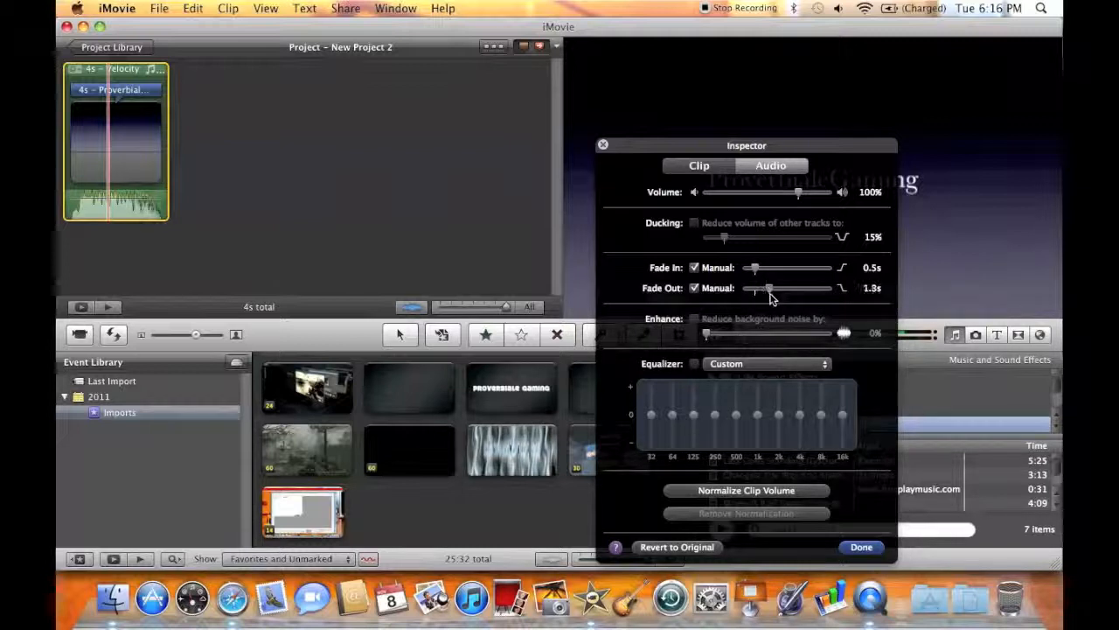
{"action": "left_click_drag", "start_coordinate": [768, 288], "coordinate": [753, 288]}
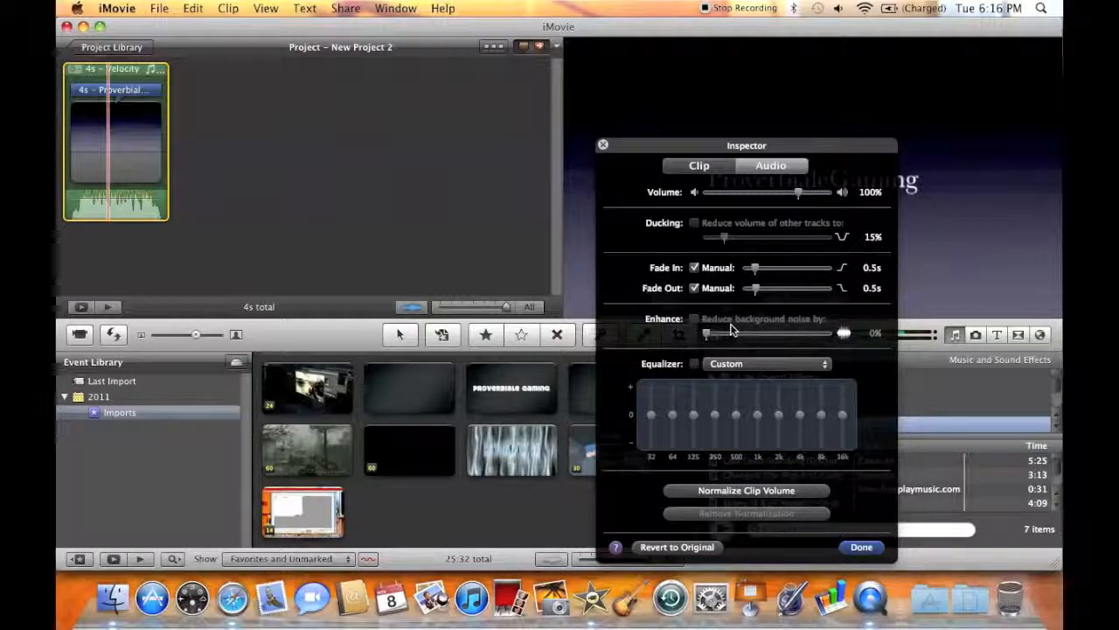
{"action": "mouse_move", "coordinate": [746, 341]}
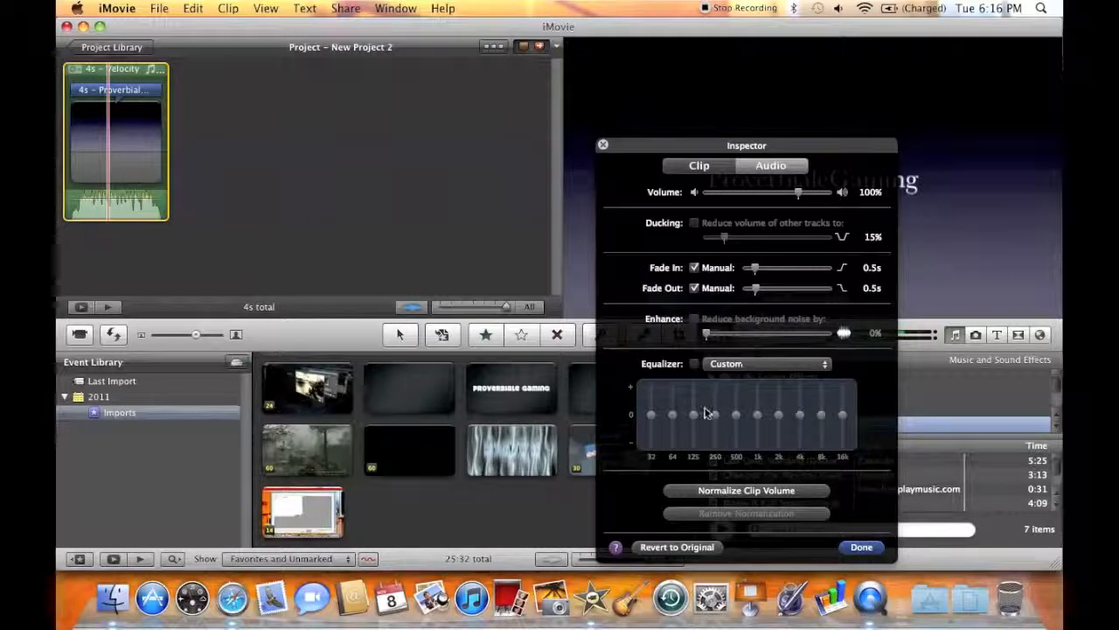
Step: Browse the equalizer presets, keep Custom, and close the audio settings with Done
{"action": "left_click", "coordinate": [765, 364]}
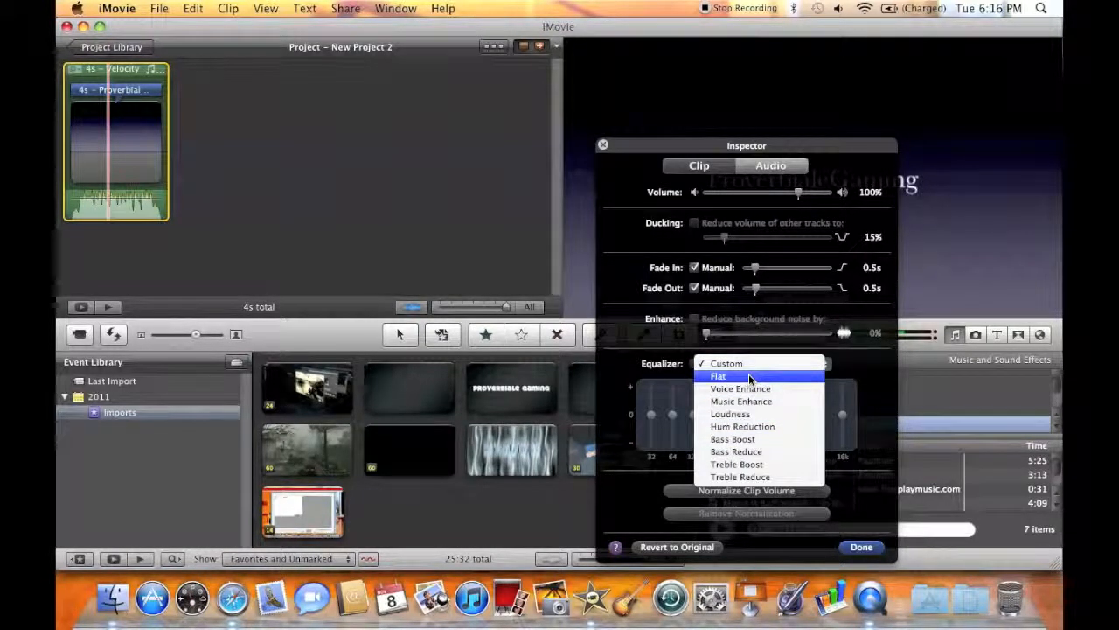
{"action": "mouse_move", "coordinate": [736, 463]}
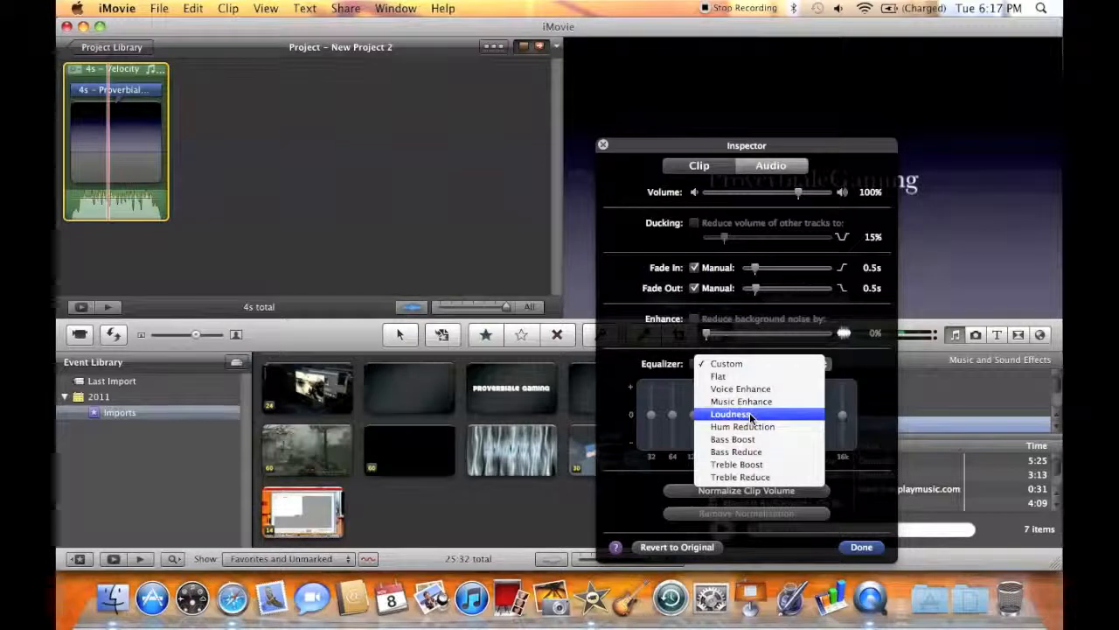
{"action": "mouse_move", "coordinate": [734, 439]}
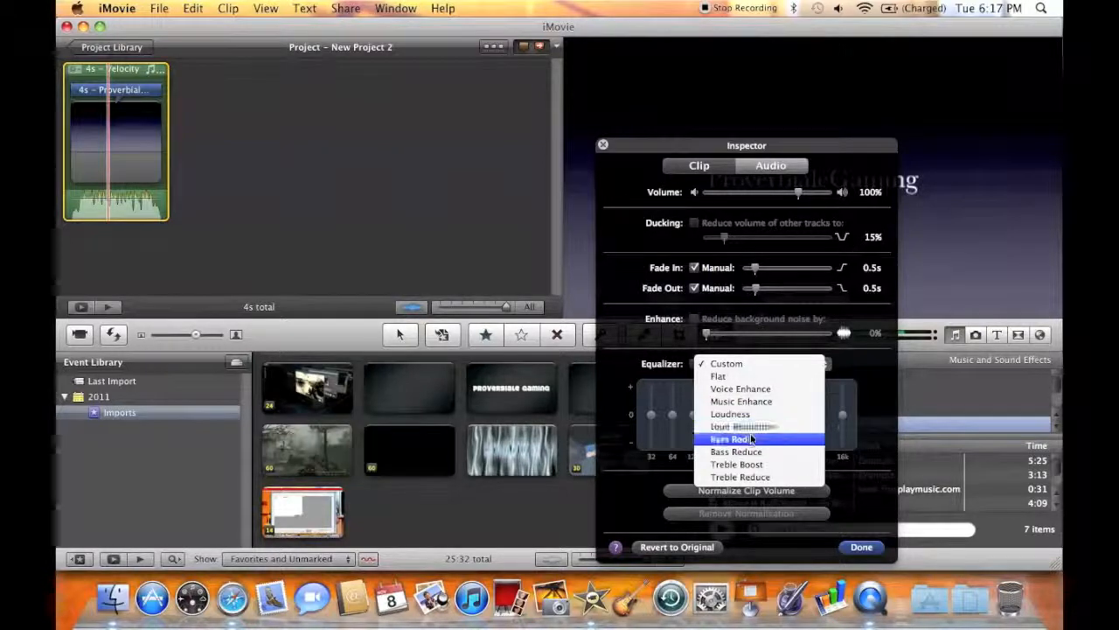
{"action": "mouse_move", "coordinate": [736, 451]}
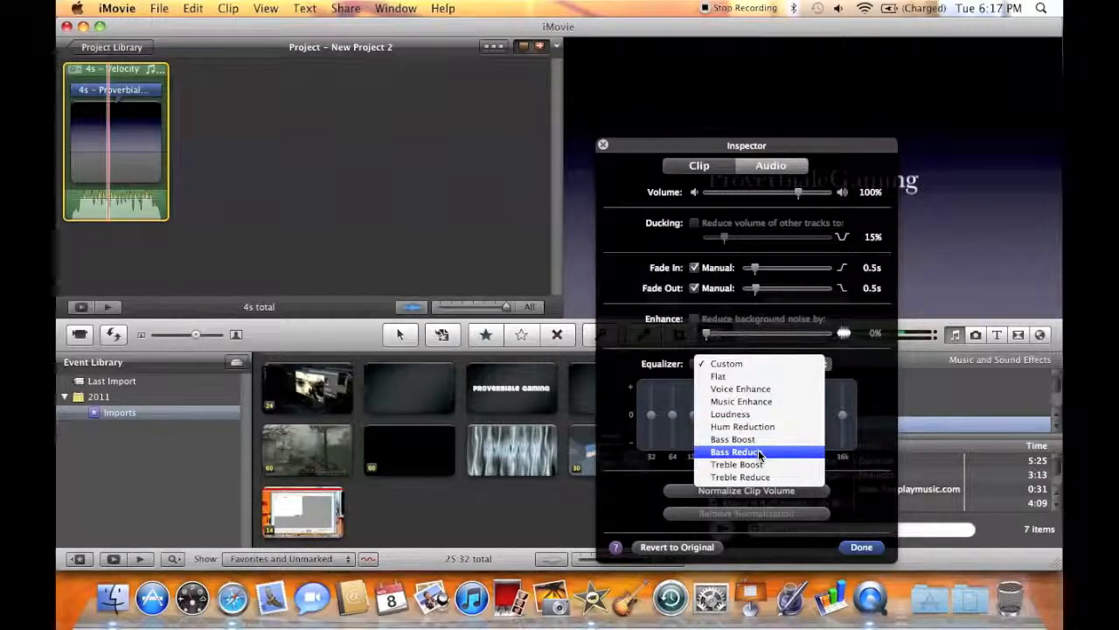
{"action": "mouse_move", "coordinate": [739, 464]}
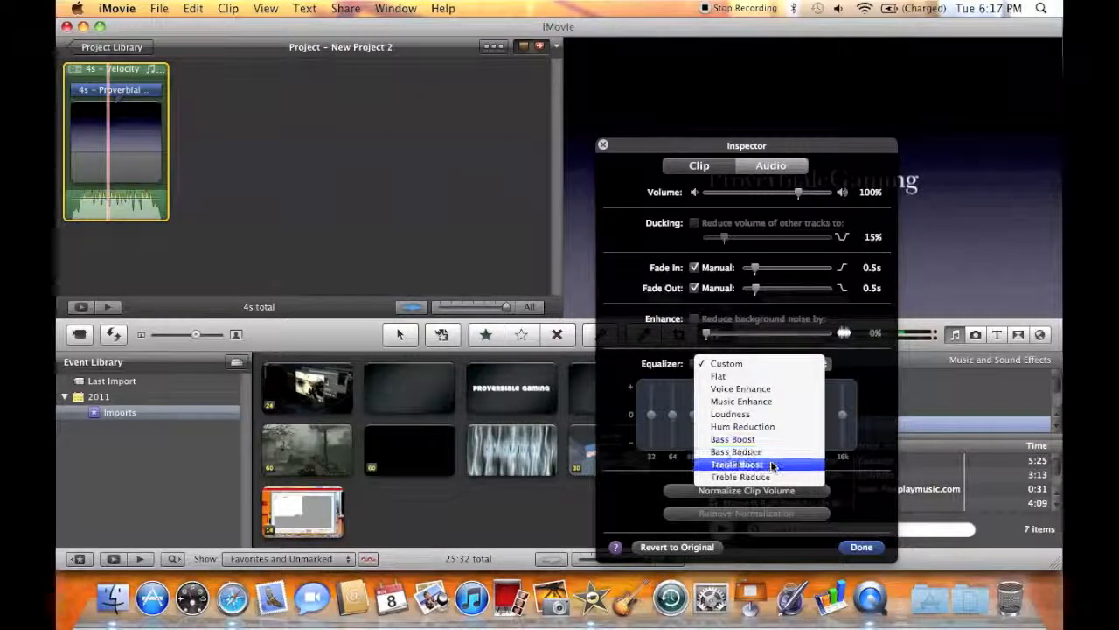
{"action": "mouse_move", "coordinate": [776, 426]}
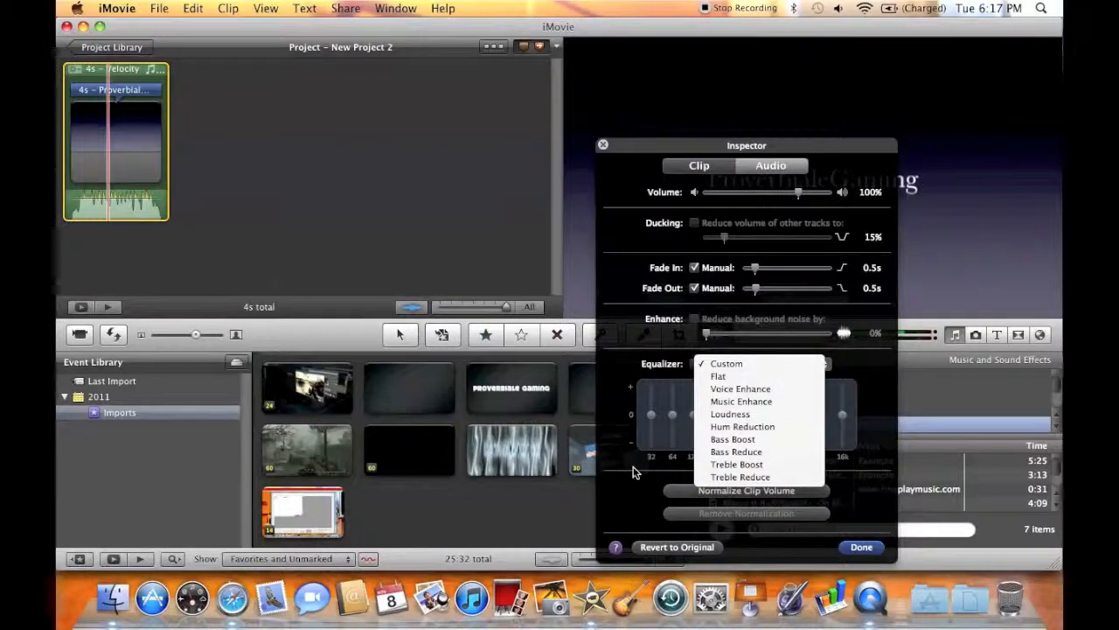
{"action": "left_click", "coordinate": [726, 363]}
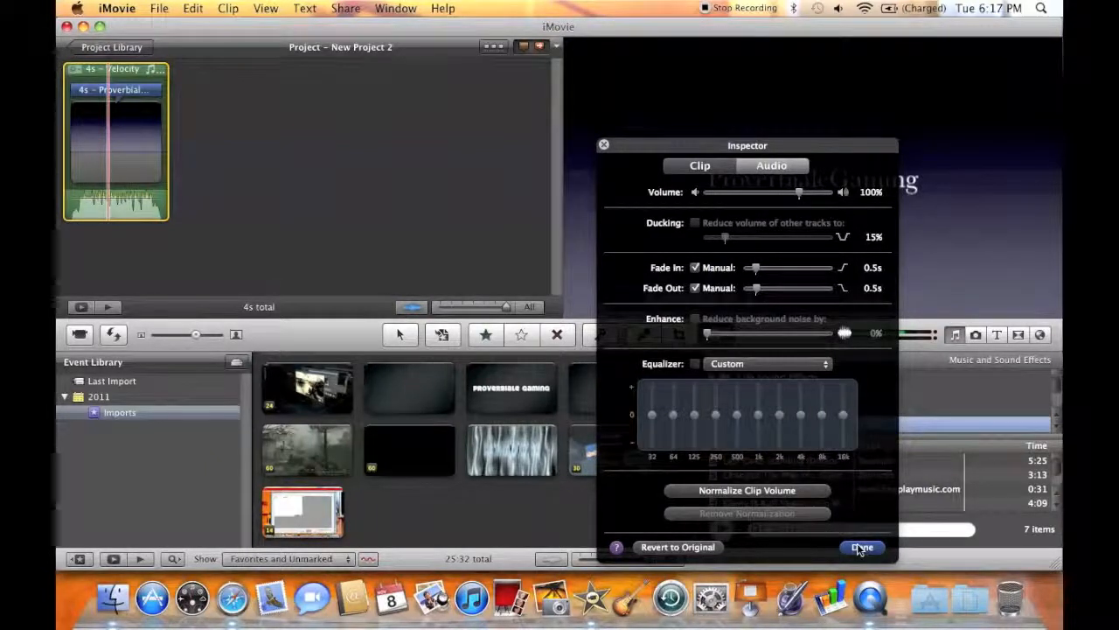
{"action": "left_click", "coordinate": [861, 548]}
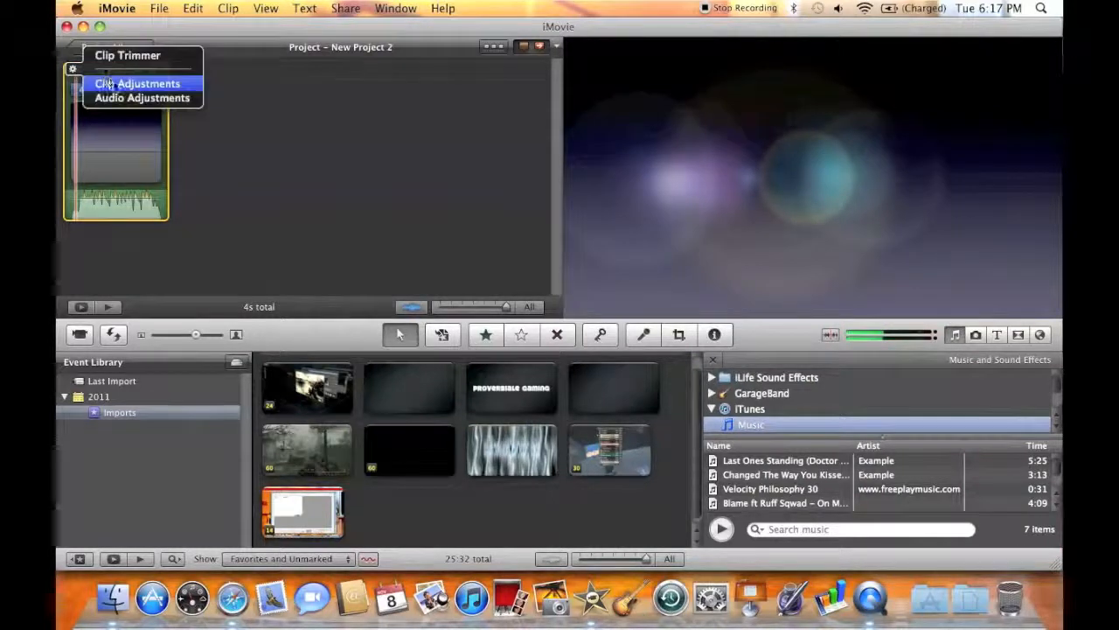
Step: Preview Pitch Down 2, Muffled, Echo and Small Room effects, then keep None
{"action": "left_click", "coordinate": [142, 97]}
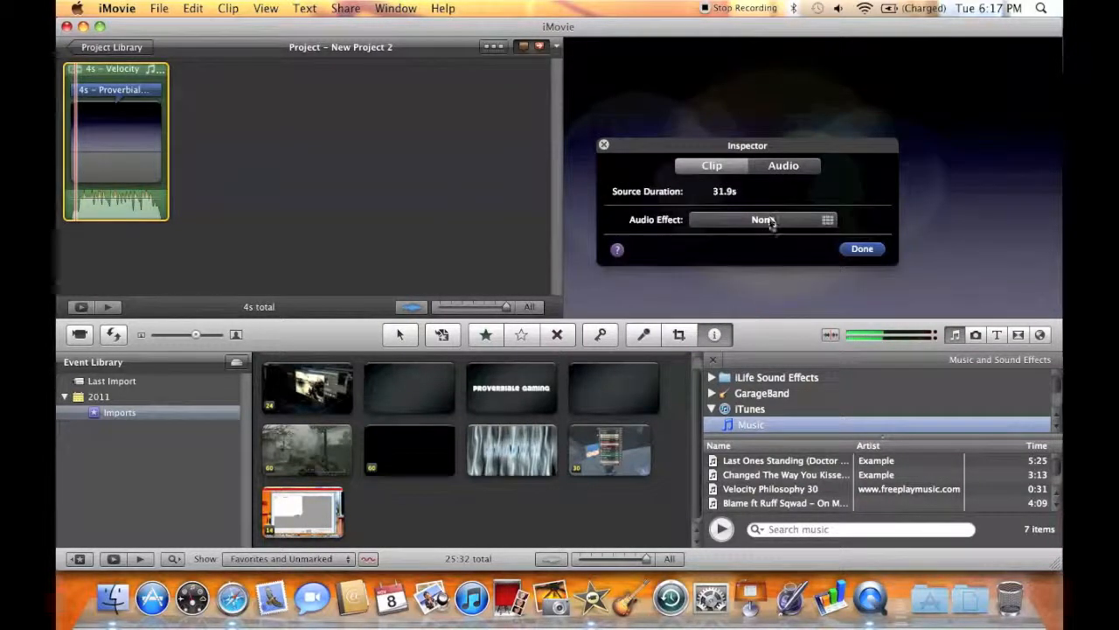
{"action": "left_click", "coordinate": [762, 219]}
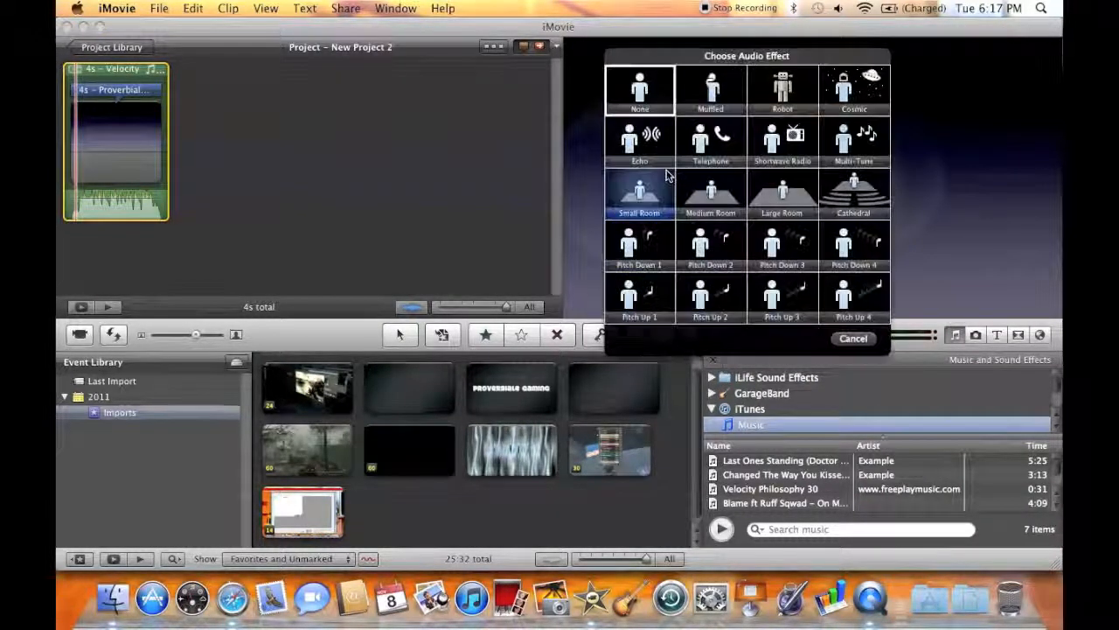
{"action": "left_click", "coordinate": [710, 244]}
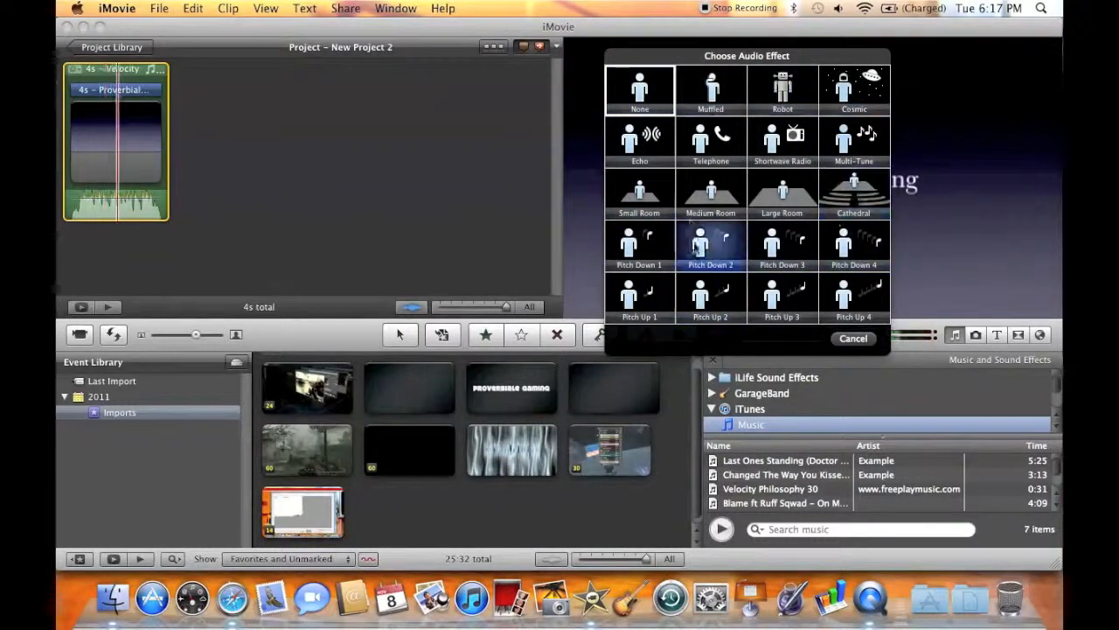
{"action": "left_click", "coordinate": [639, 90]}
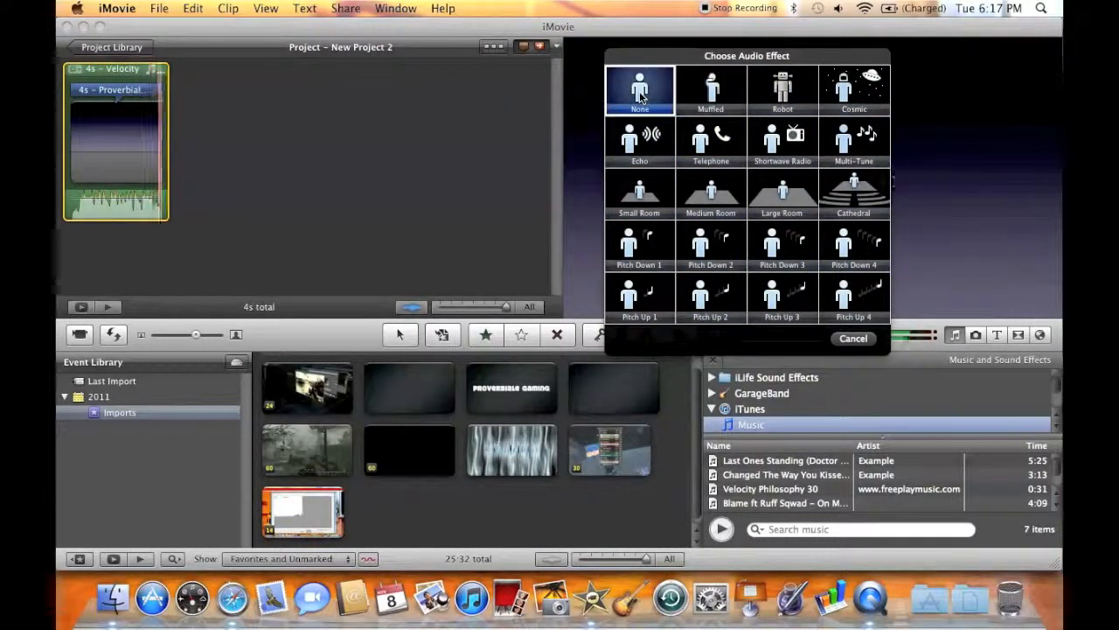
{"action": "left_click", "coordinate": [710, 90]}
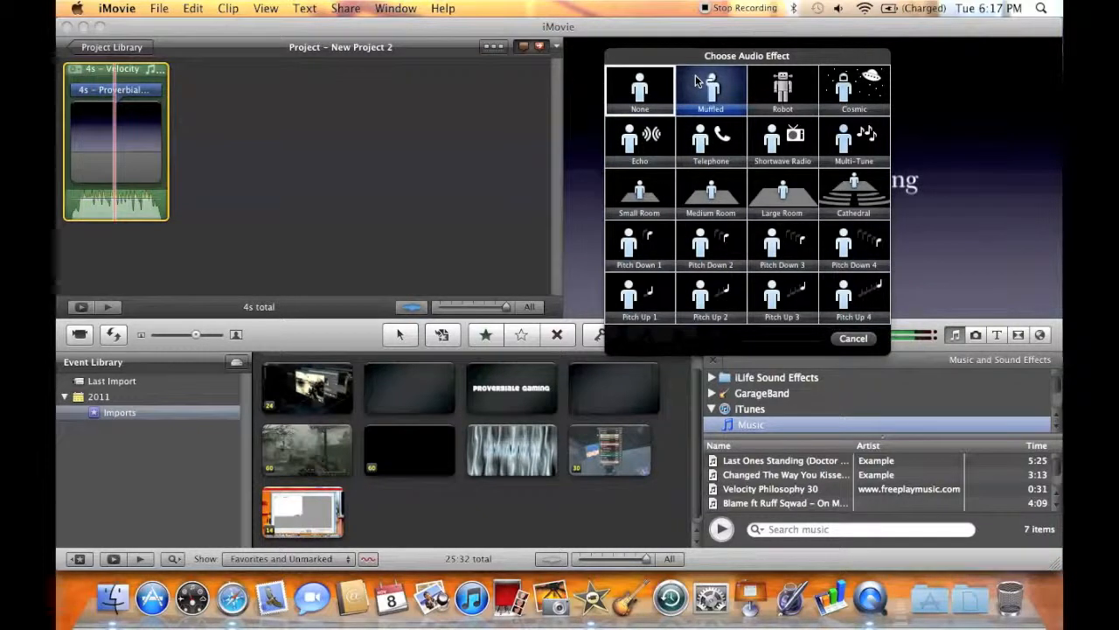
{"action": "left_click", "coordinate": [782, 90]}
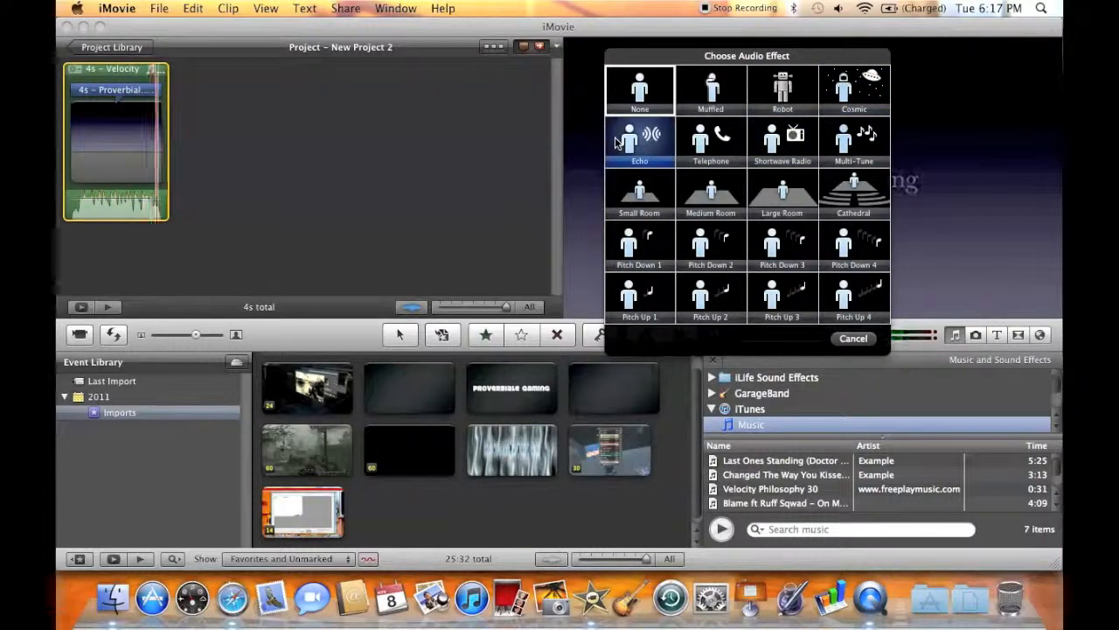
{"action": "left_click", "coordinate": [781, 142]}
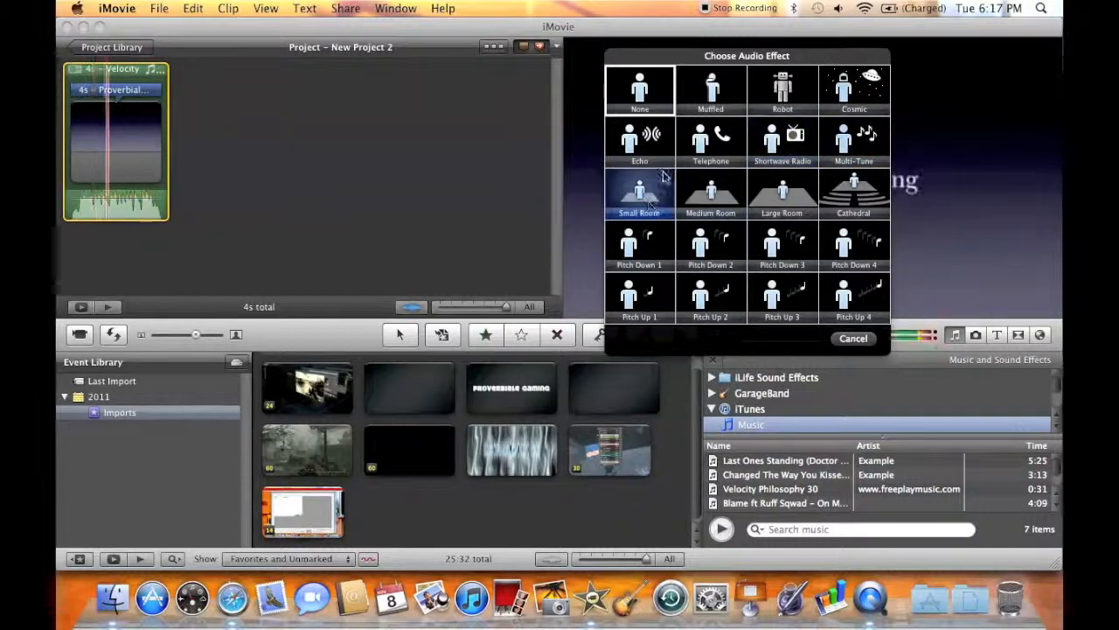
{"action": "left_click", "coordinate": [639, 90]}
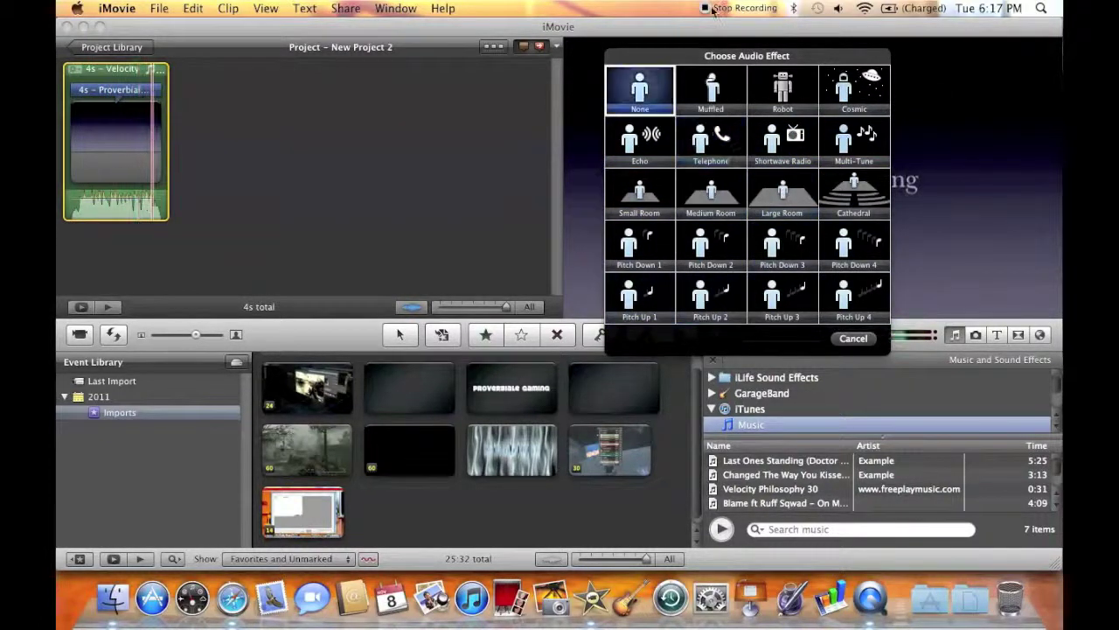
{"action": "left_click", "coordinate": [854, 245]}
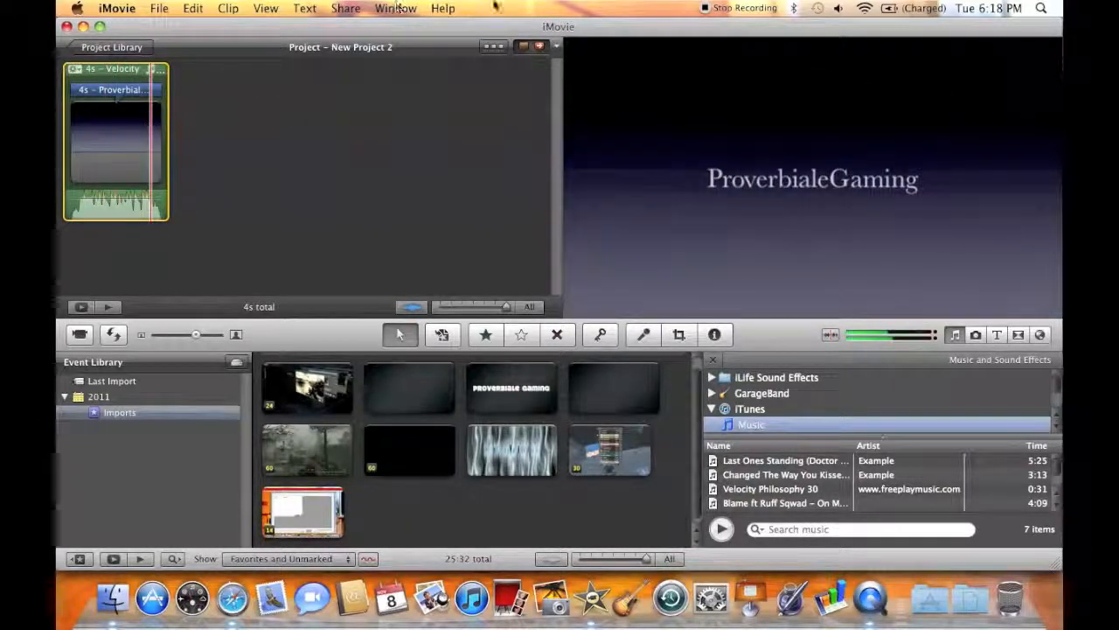
{"action": "mouse_move", "coordinate": [706, 10]}
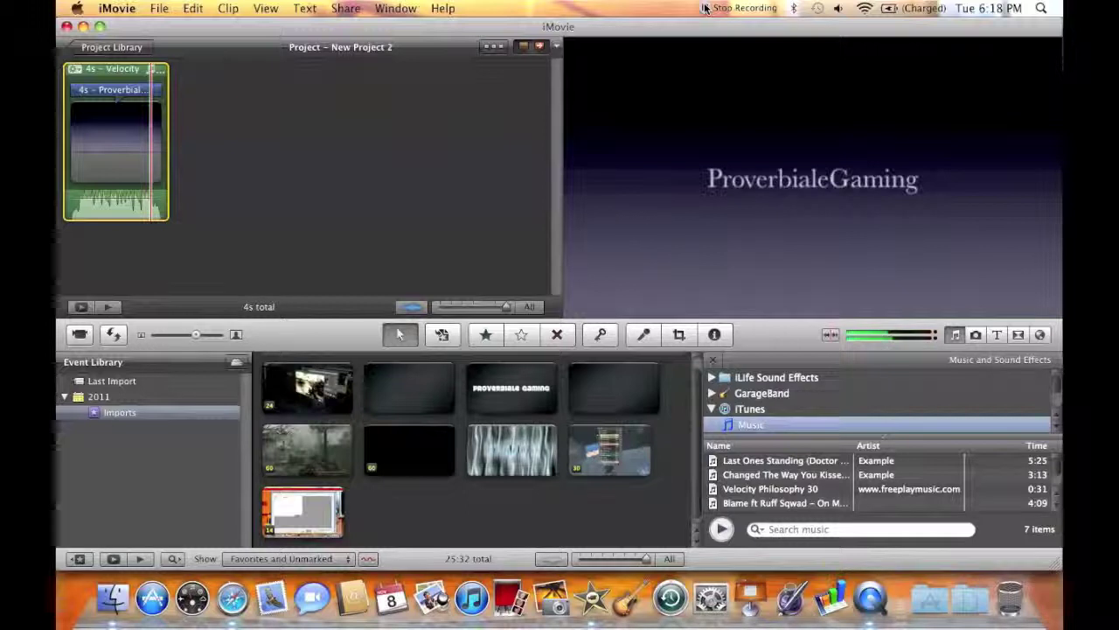
{"action": "mouse_move", "coordinate": [710, 18]}
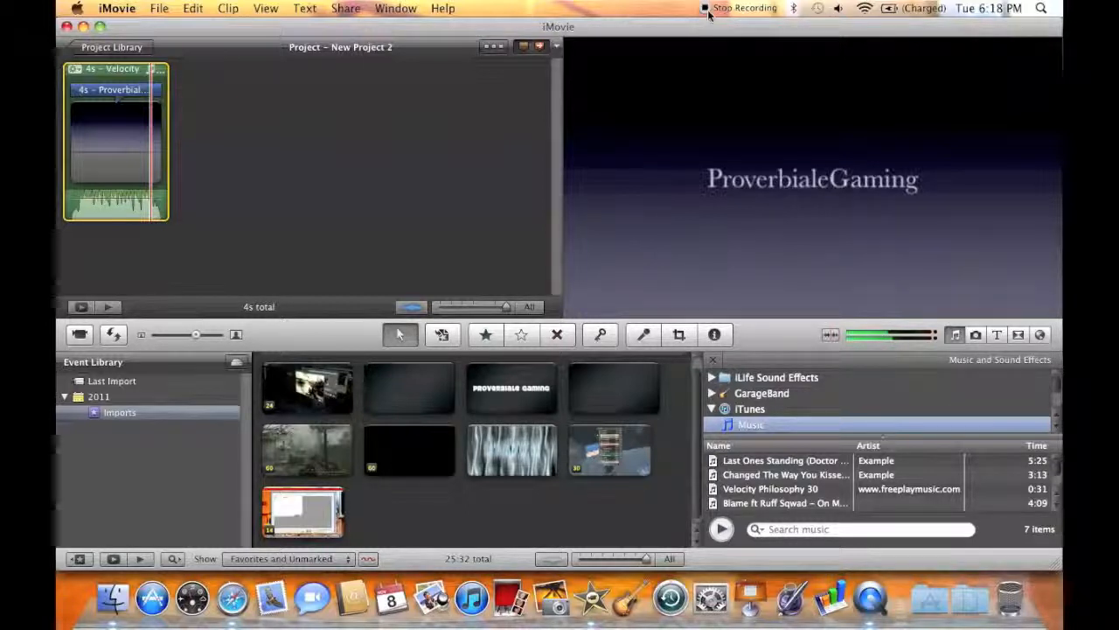